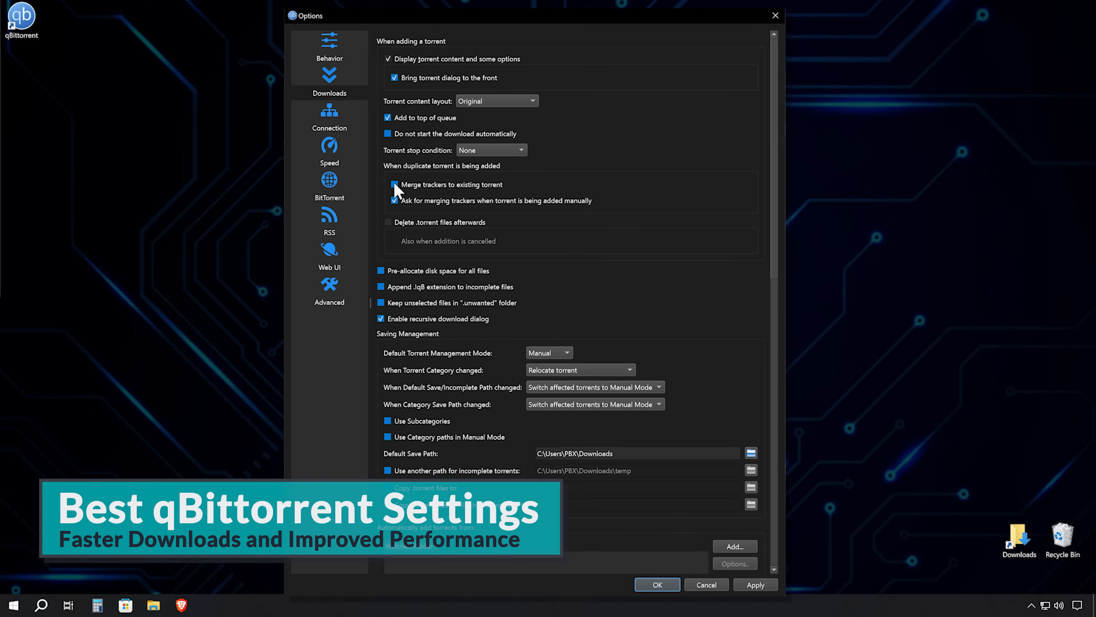
Preview the Connection, Speed and BitTorrent pages, then close the Options window.
{"action": "left_click", "coordinate": [330, 119]}
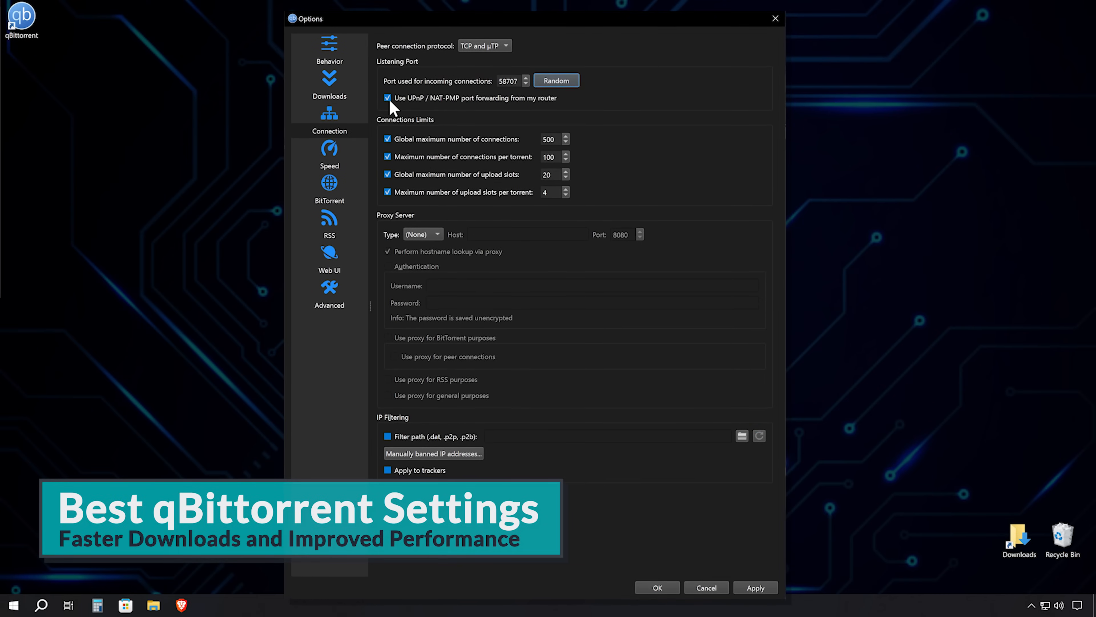
{"action": "left_click", "coordinate": [330, 156]}
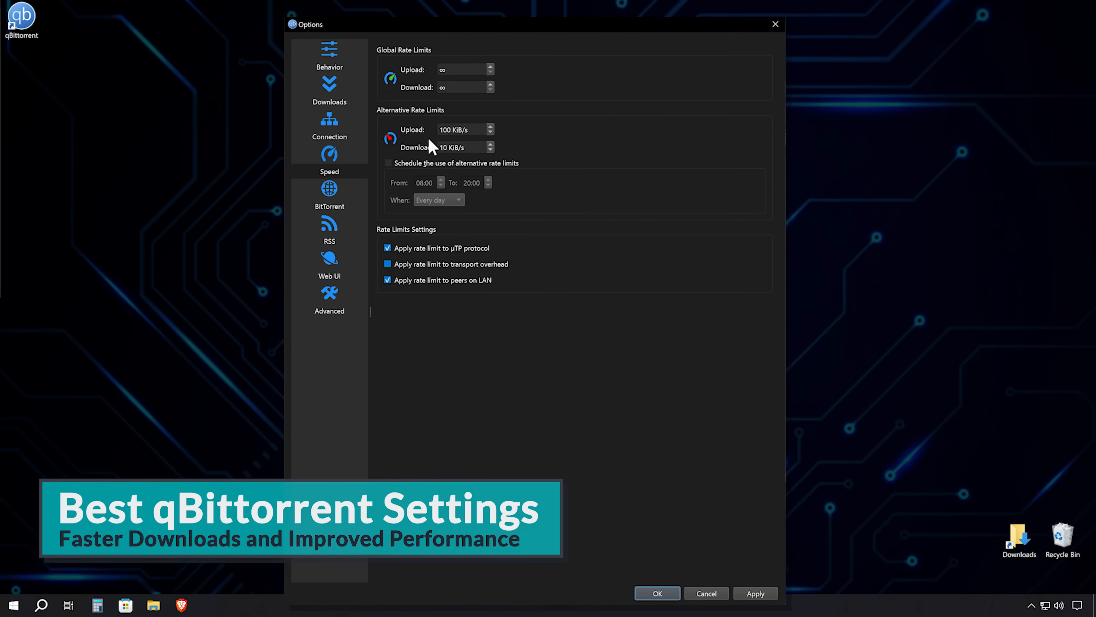
{"action": "left_click", "coordinate": [329, 203]}
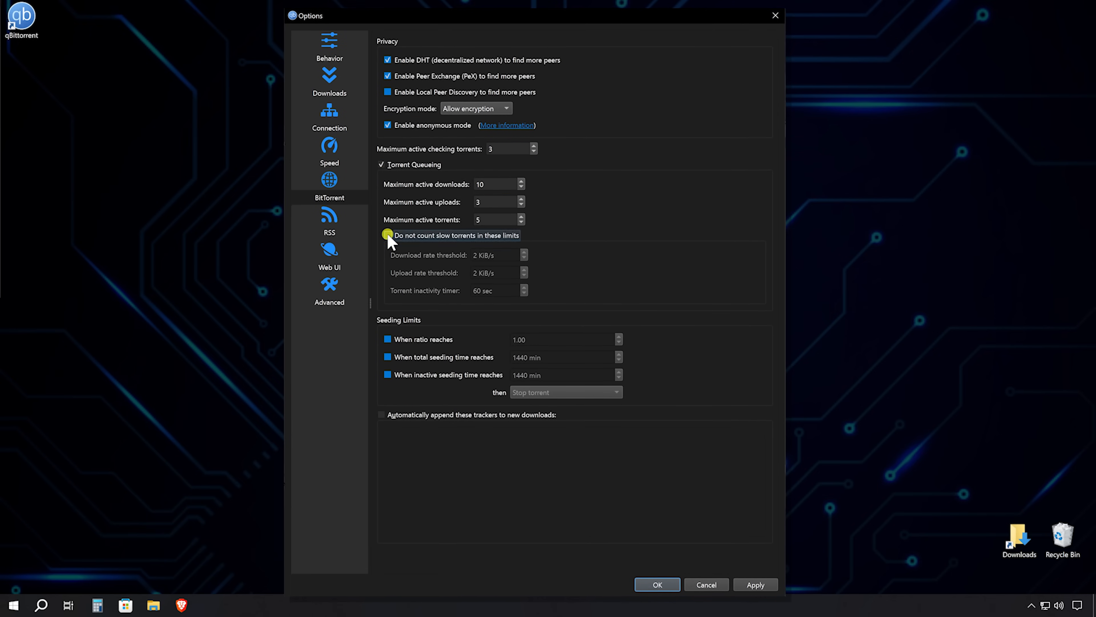
{"action": "left_click", "coordinate": [329, 294]}
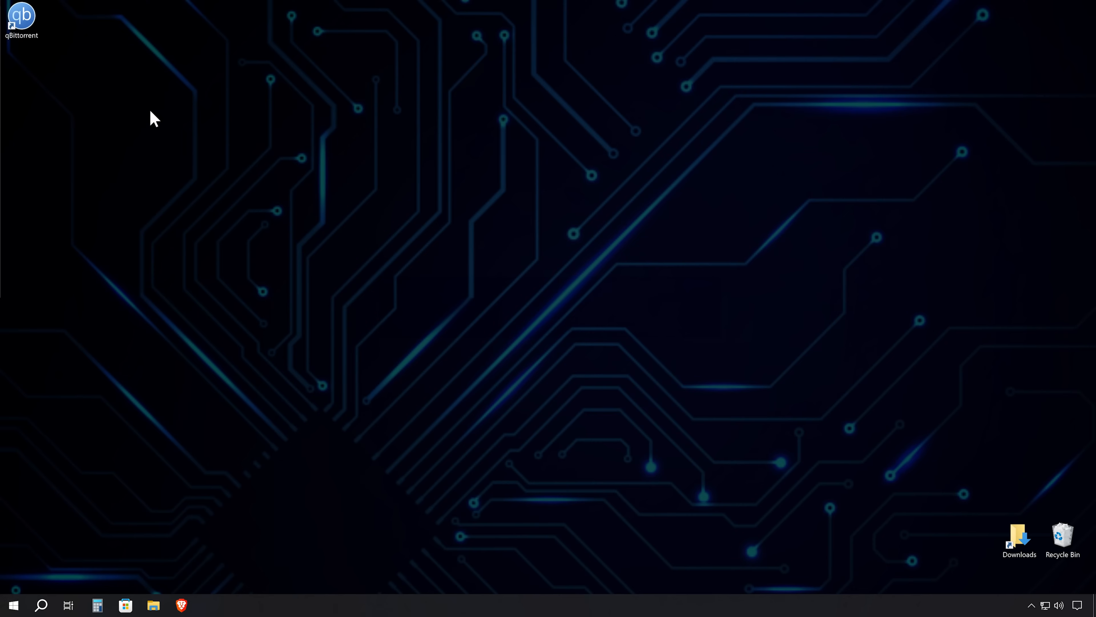
Launch qBittorrent from the desktop and open Options, scrolling through the Behavior page.
{"action": "double_click", "coordinate": [21, 15]}
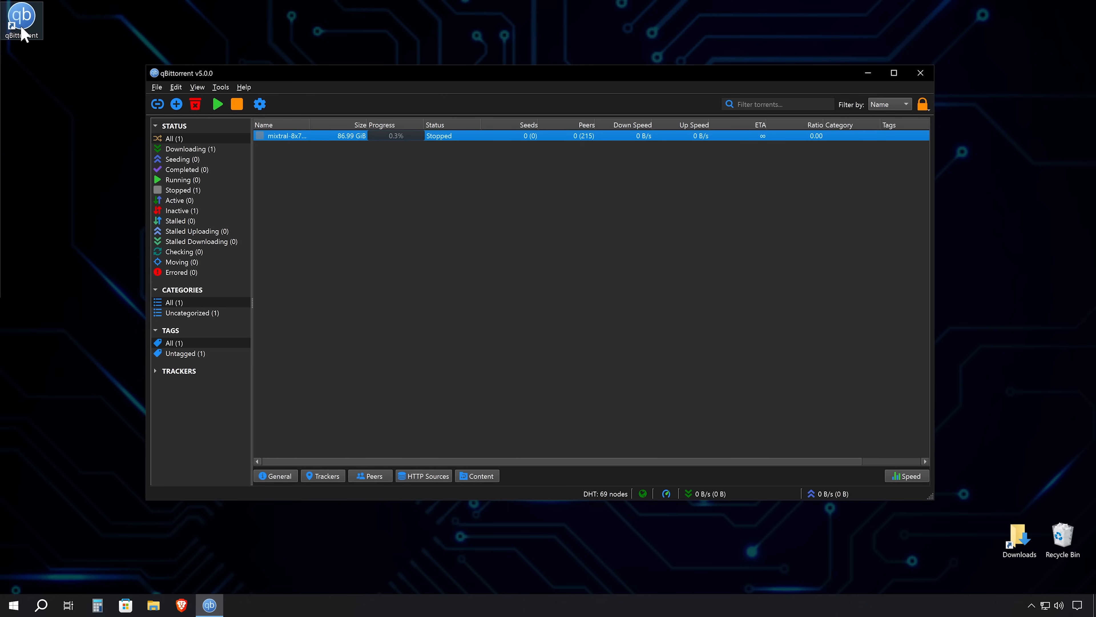
{"action": "mouse_move", "coordinate": [259, 104]}
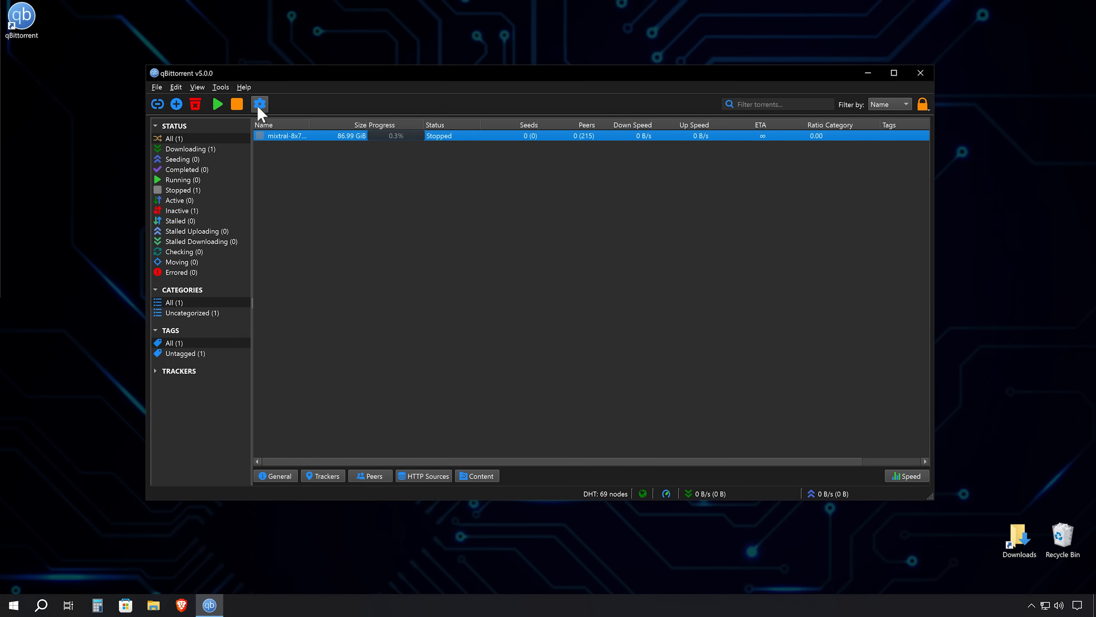
{"action": "left_click", "coordinate": [259, 103]}
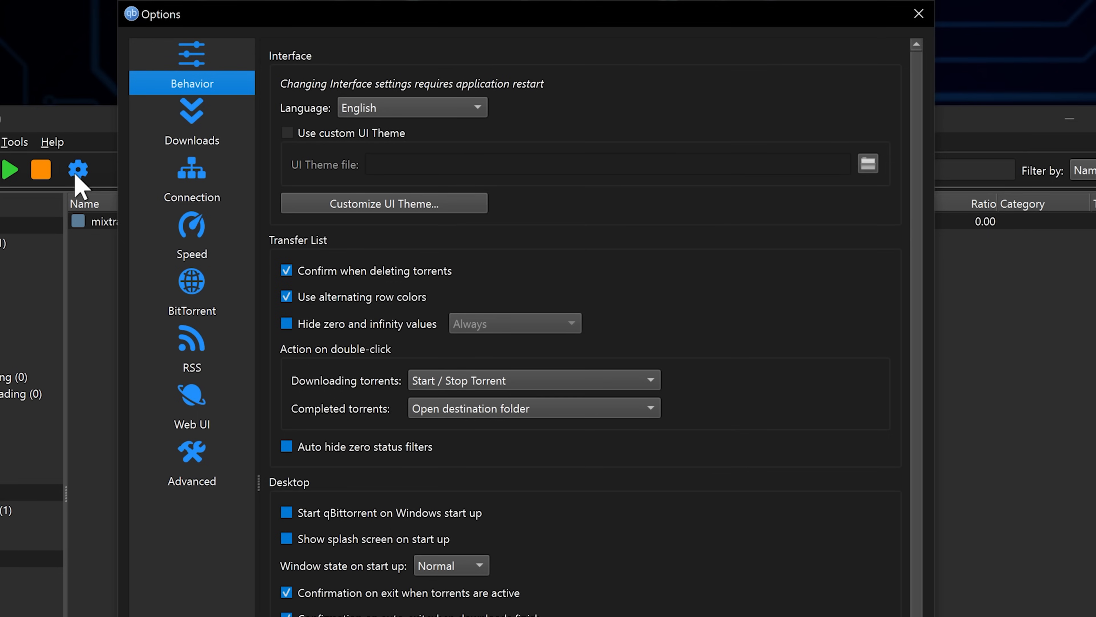
{"action": "mouse_move", "coordinate": [614, 256]}
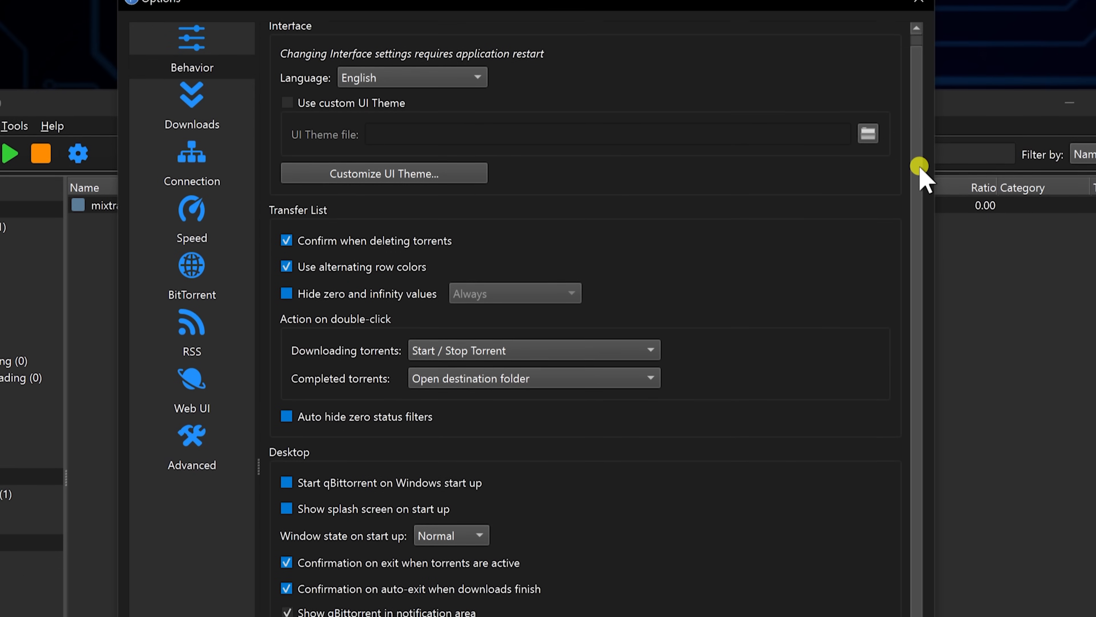
{"action": "scroll", "scroll_direction": "down", "scroll_amount": 3}
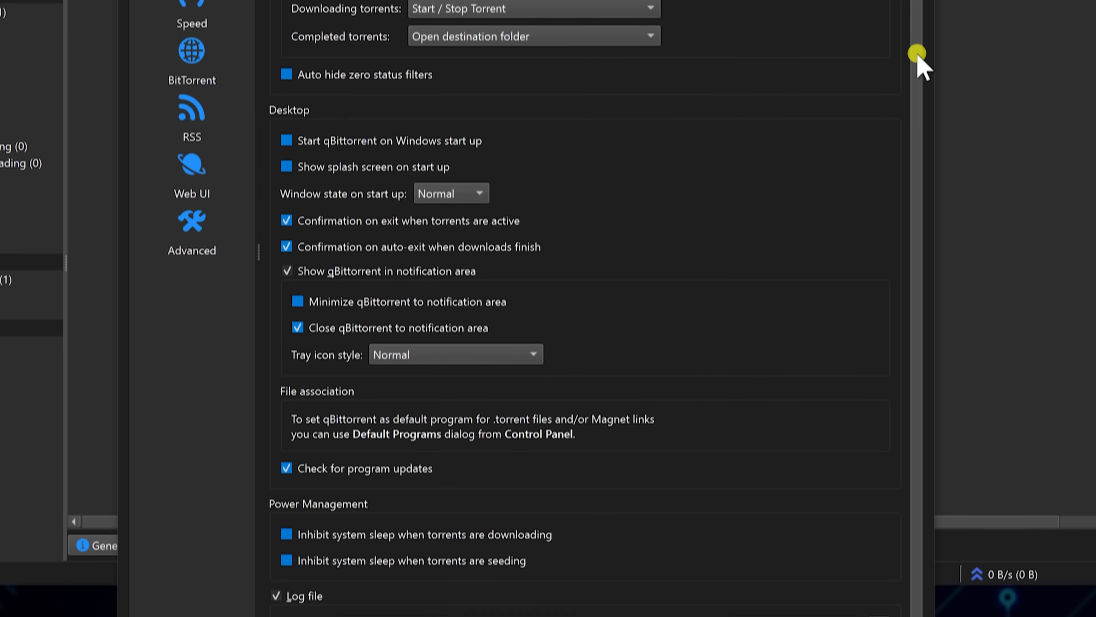
{"action": "scroll", "scroll_direction": "down", "scroll_amount": 3}
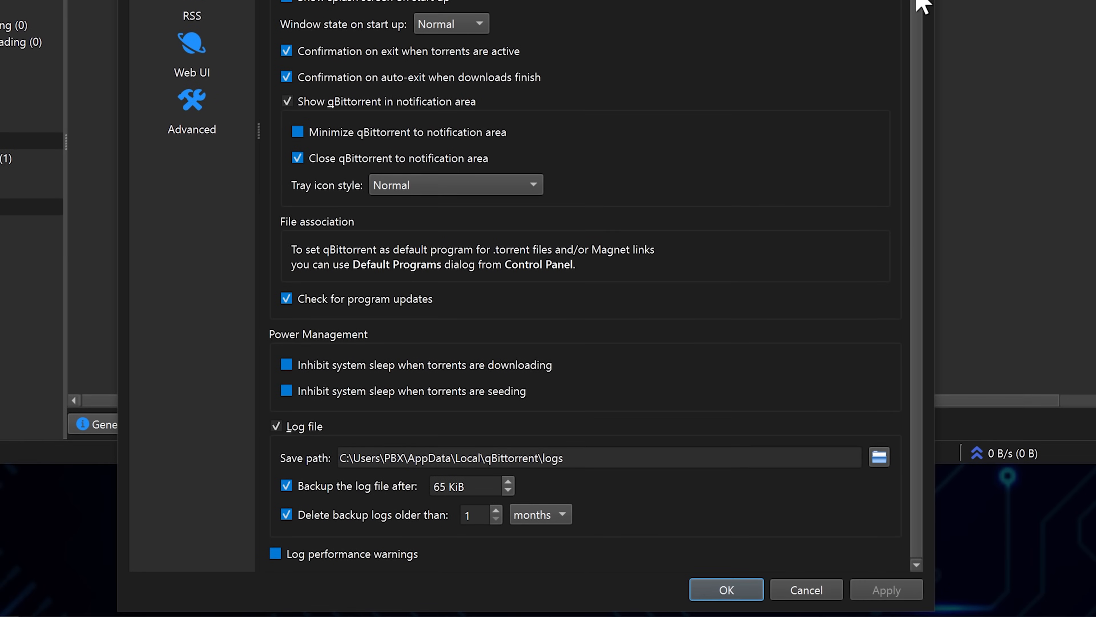
{"action": "scroll", "scroll_direction": "up", "scroll_amount": 3}
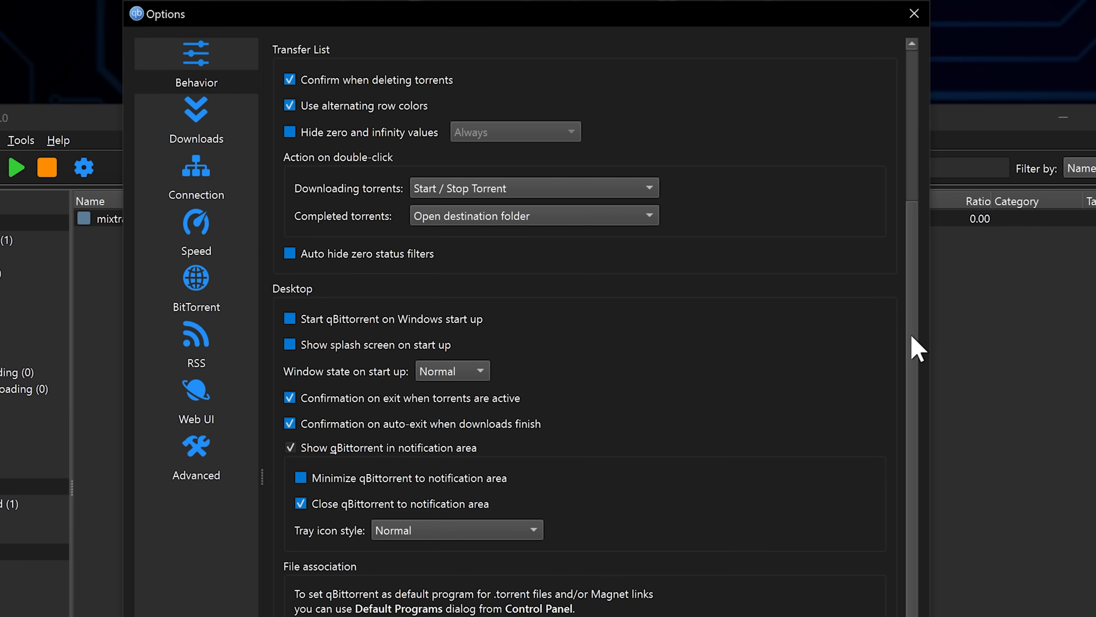
{"action": "mouse_move", "coordinate": [581, 249]}
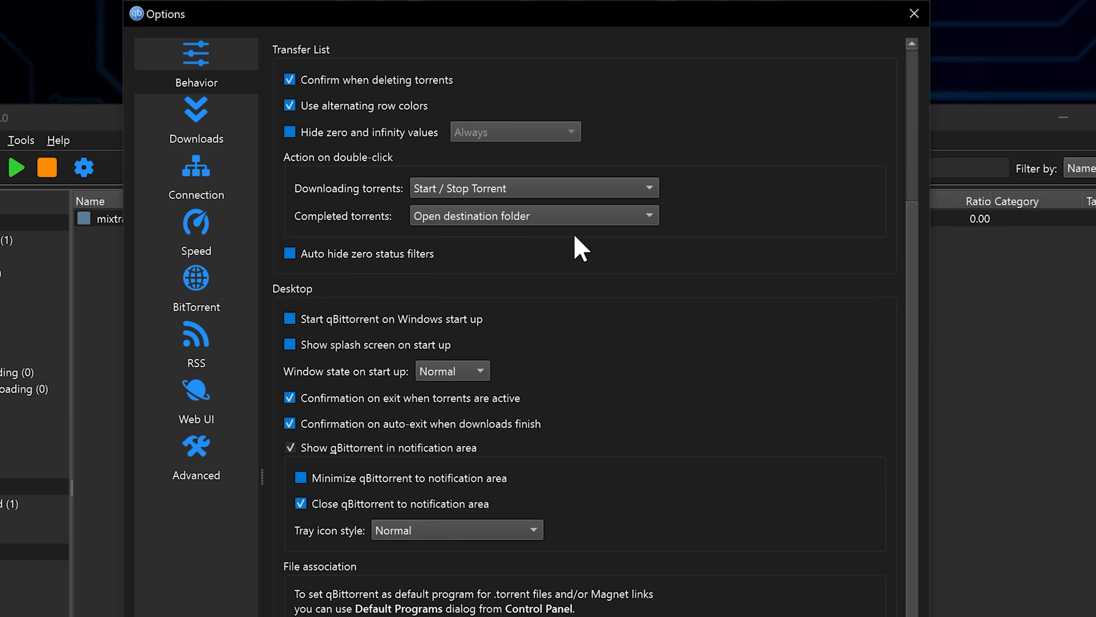
On the Downloads page, make new torrents join the top of the queue.
{"action": "left_click", "coordinate": [196, 123]}
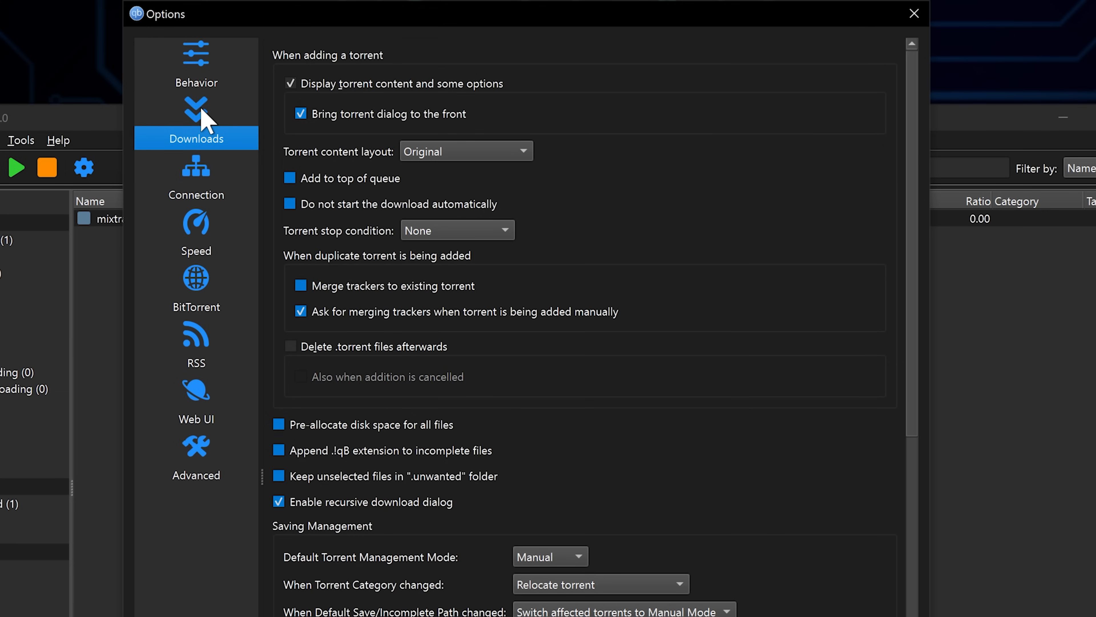
{"action": "mouse_move", "coordinate": [290, 193]}
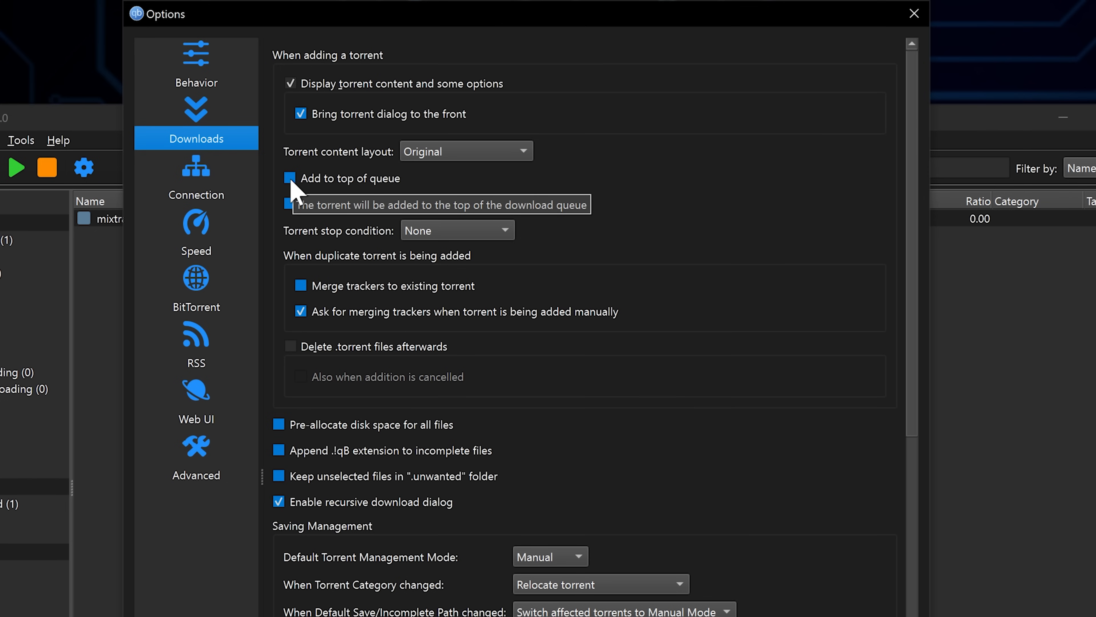
{"action": "left_click", "coordinate": [290, 178]}
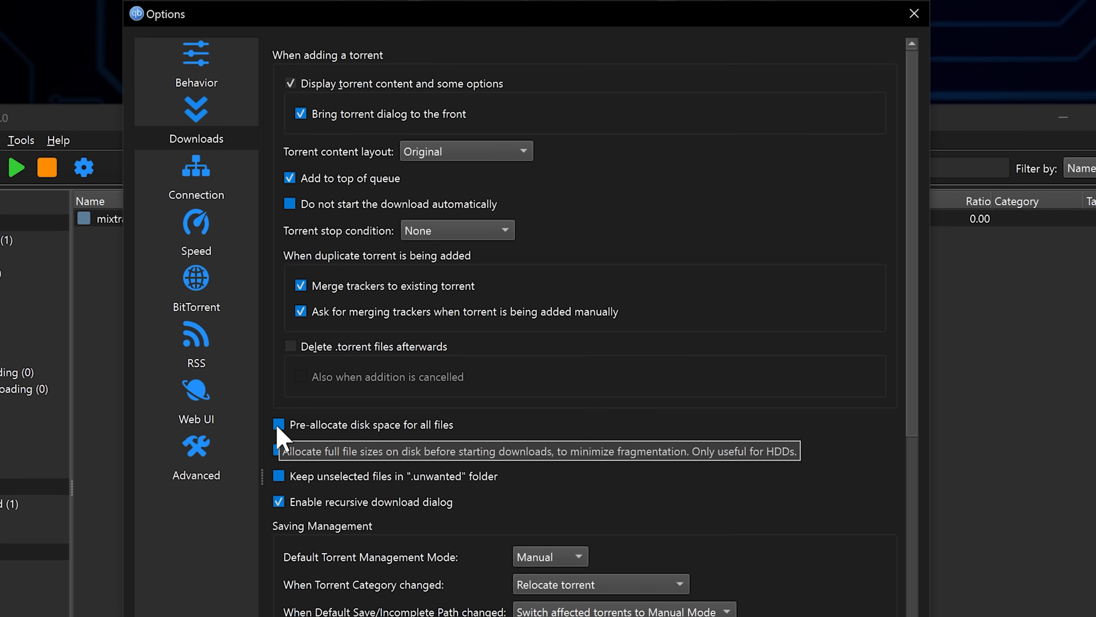
Enable pre-allocating disk space for all files on the Downloads page.
{"action": "left_click", "coordinate": [279, 424]}
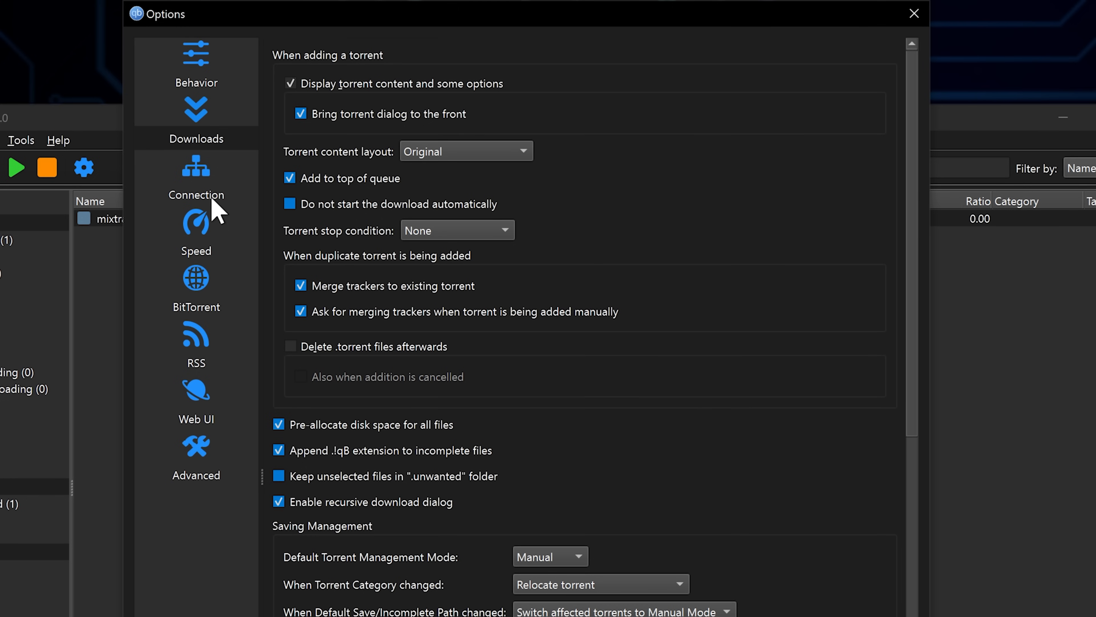
On the Connection page, keep the peer connection protocol at TCP and µTP.
{"action": "left_click", "coordinate": [195, 185]}
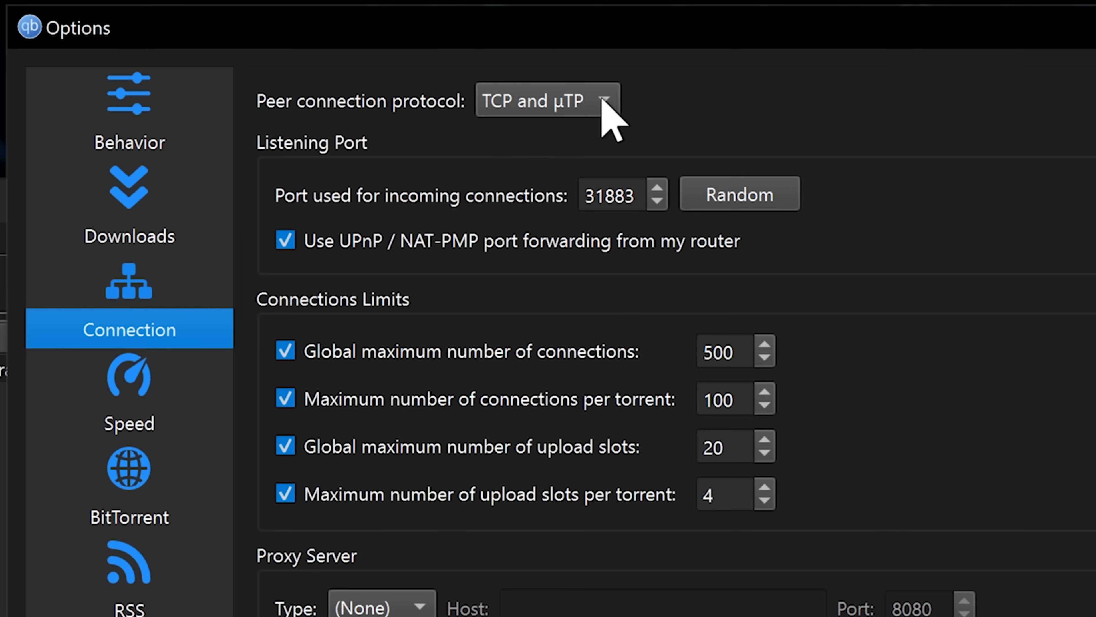
{"action": "left_click", "coordinate": [545, 100]}
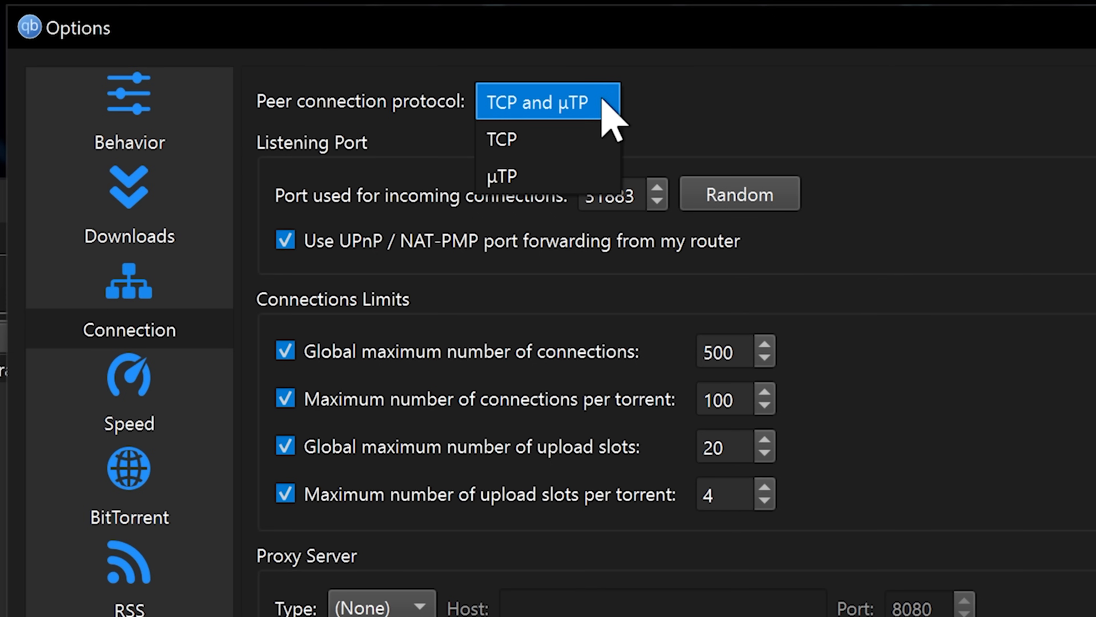
{"action": "left_click", "coordinate": [546, 103]}
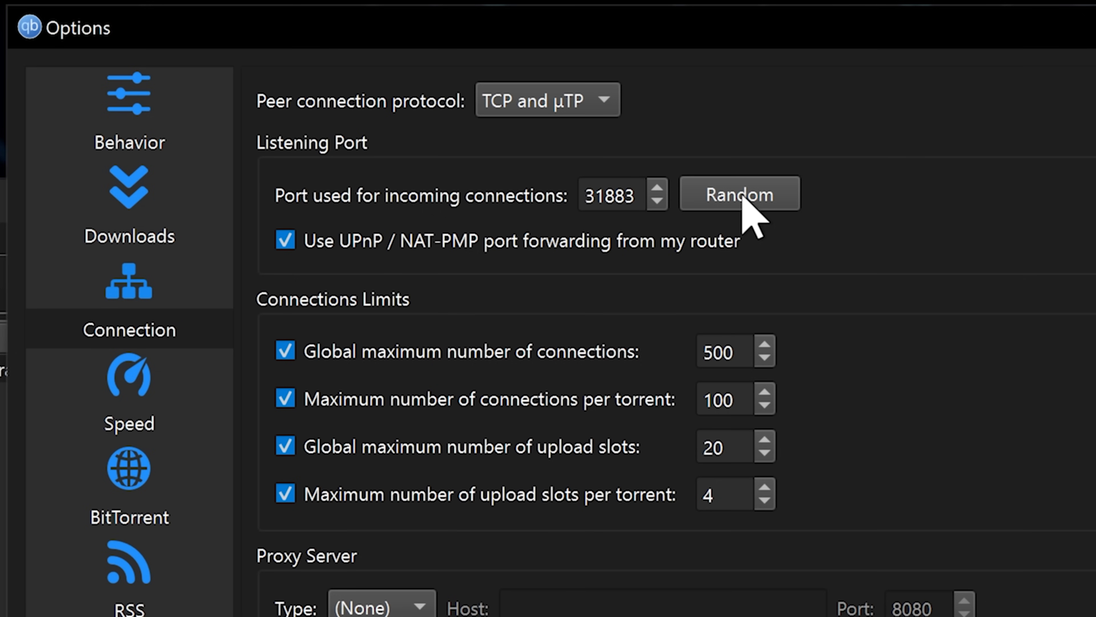
Randomize the incoming connections port to 58707.
{"action": "left_click", "coordinate": [739, 194]}
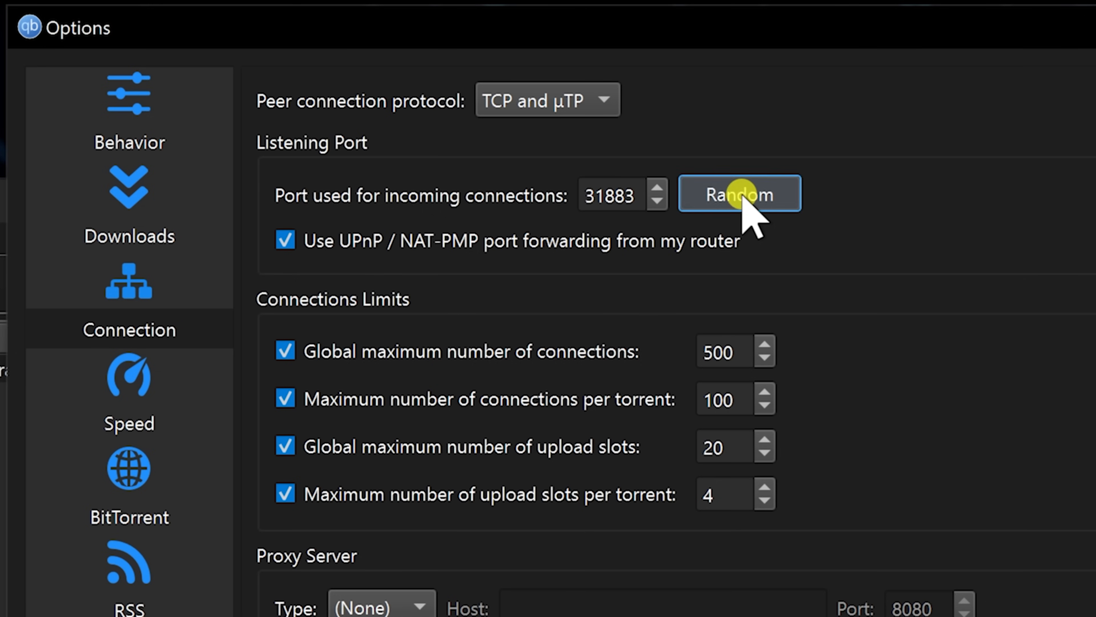
{"action": "left_click", "coordinate": [739, 194]}
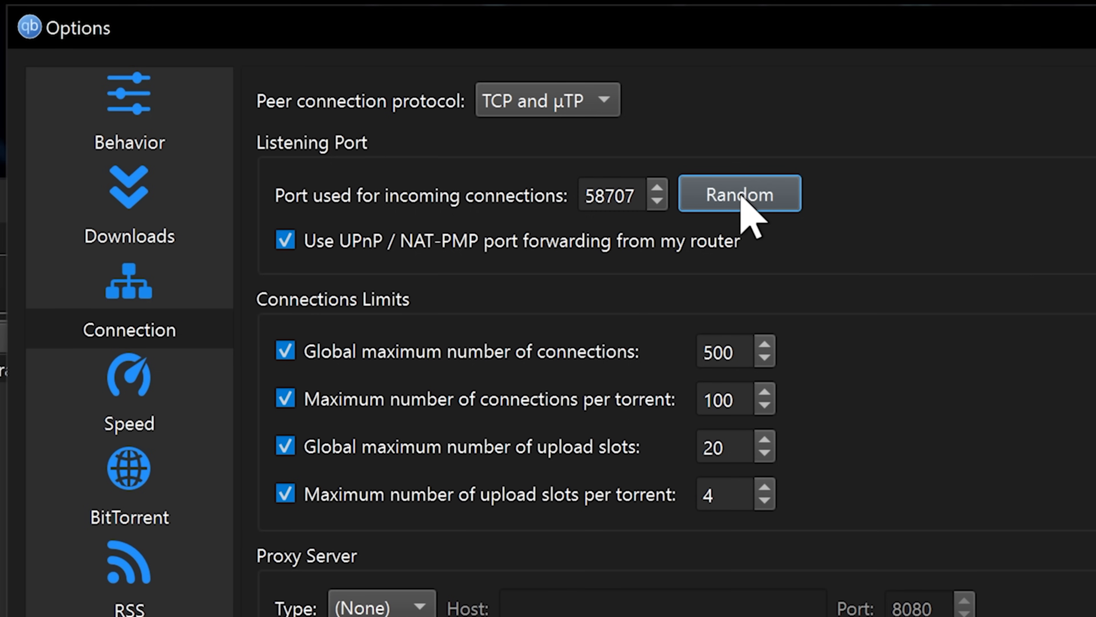
{"action": "mouse_move", "coordinate": [744, 217]}
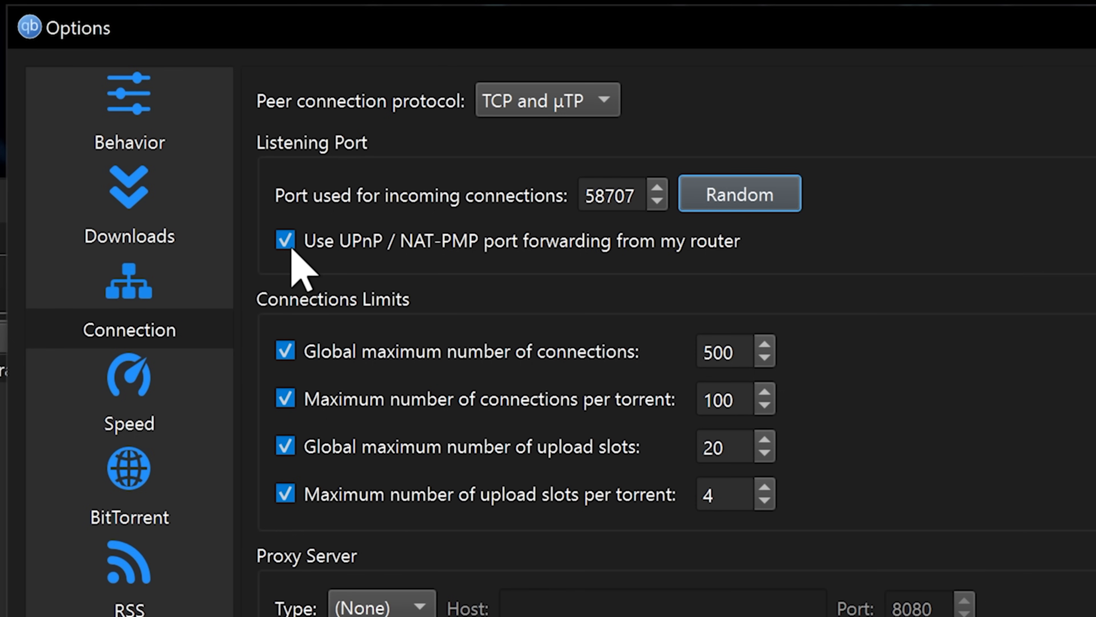
{"action": "scroll", "scroll_direction": "down", "scroll_amount": 3}
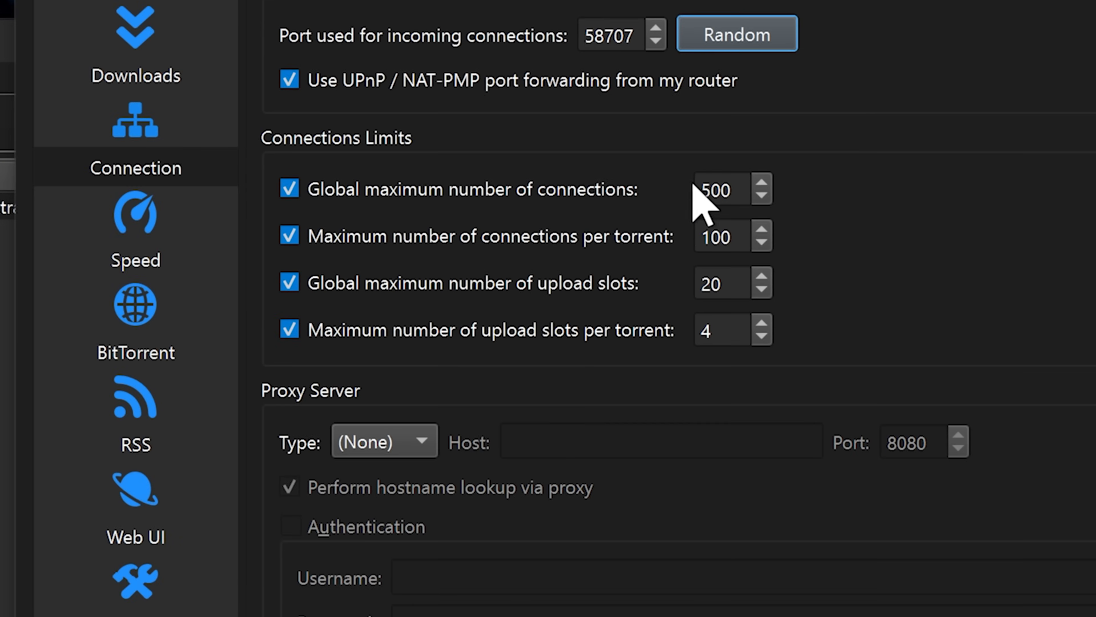
{"action": "triple_click", "coordinate": [720, 190]}
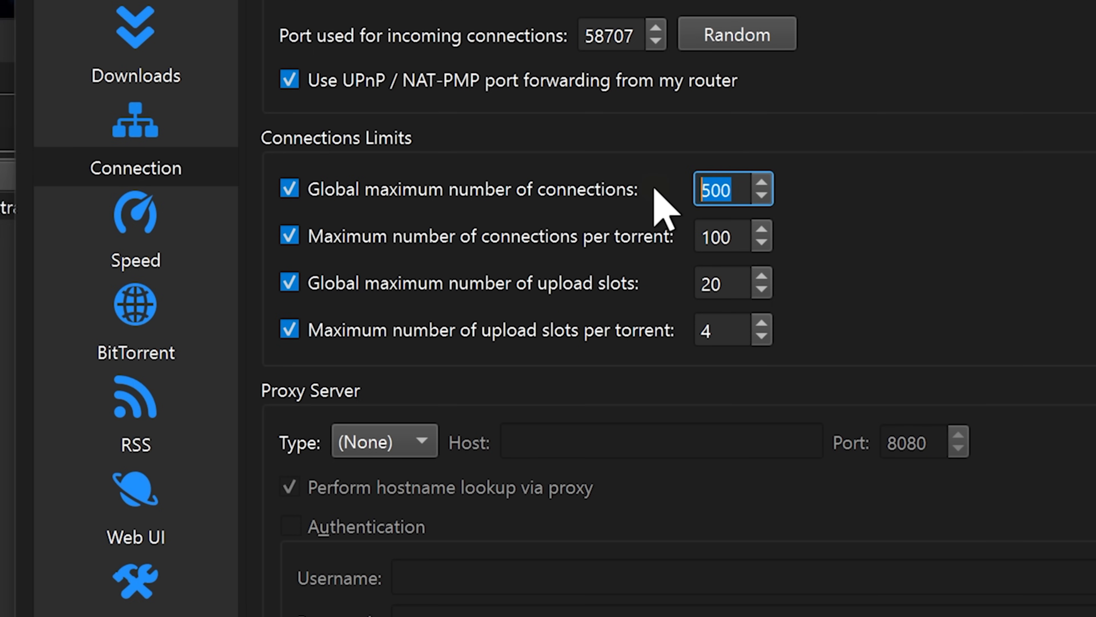
{"action": "type", "text": "1000"}
{"action": "left_click", "coordinate": [733, 237]}
{"action": "type", "text": "200"}
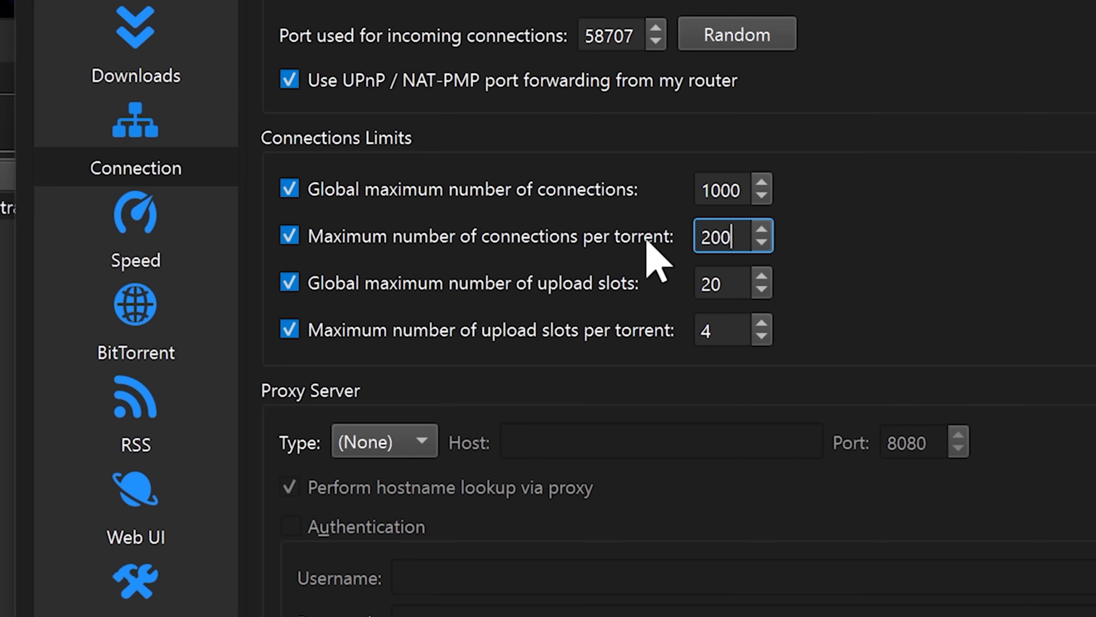
{"action": "left_click", "coordinate": [289, 236]}
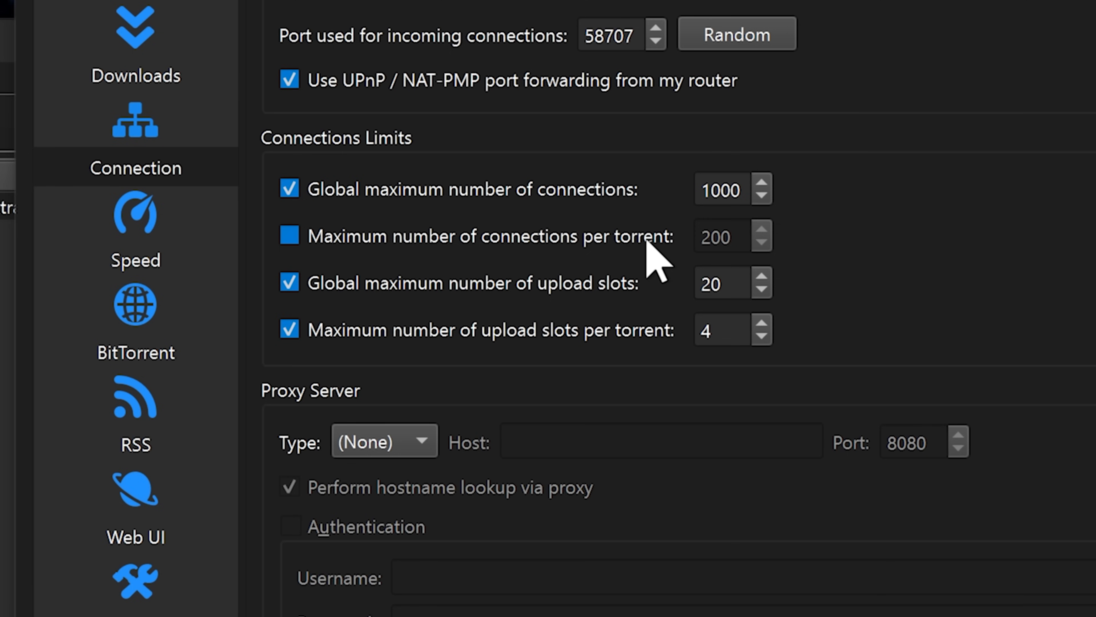
{"action": "mouse_move", "coordinate": [237, 357]}
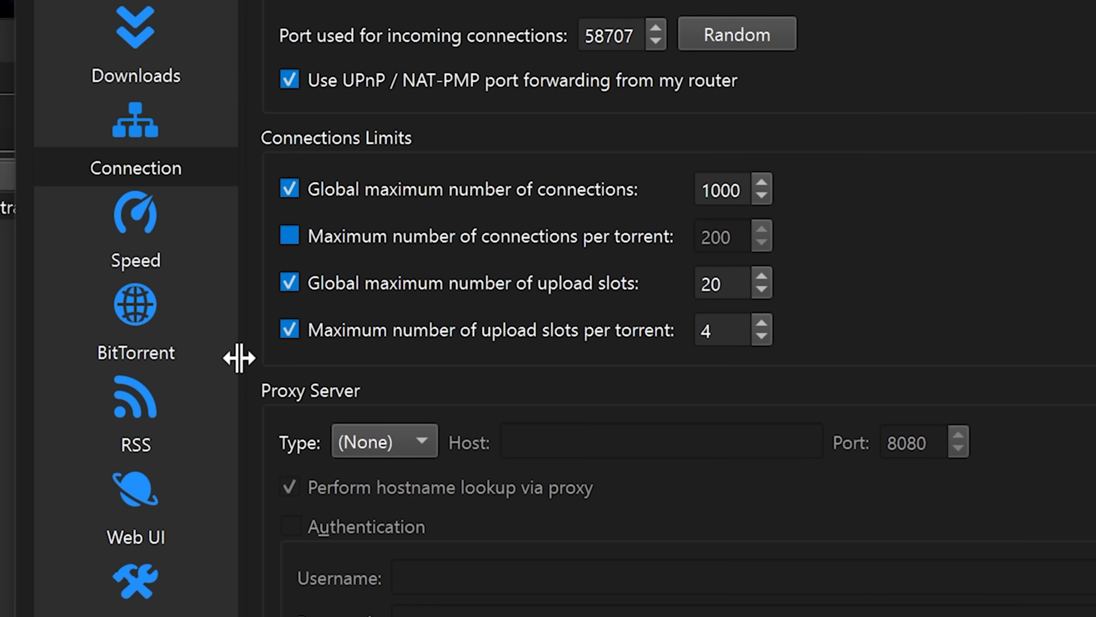
{"action": "mouse_move", "coordinate": [268, 391]}
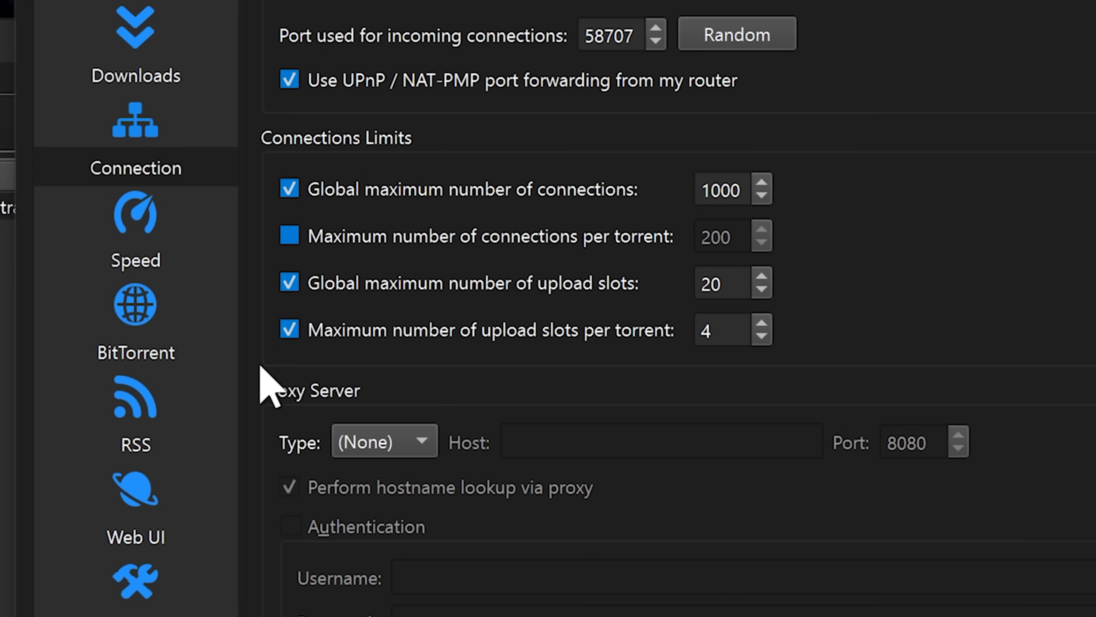
Scroll past the Proxy Server and IP Filtering settings and switch to the Speed page.
{"action": "scroll", "scroll_direction": "down", "scroll_amount": 3}
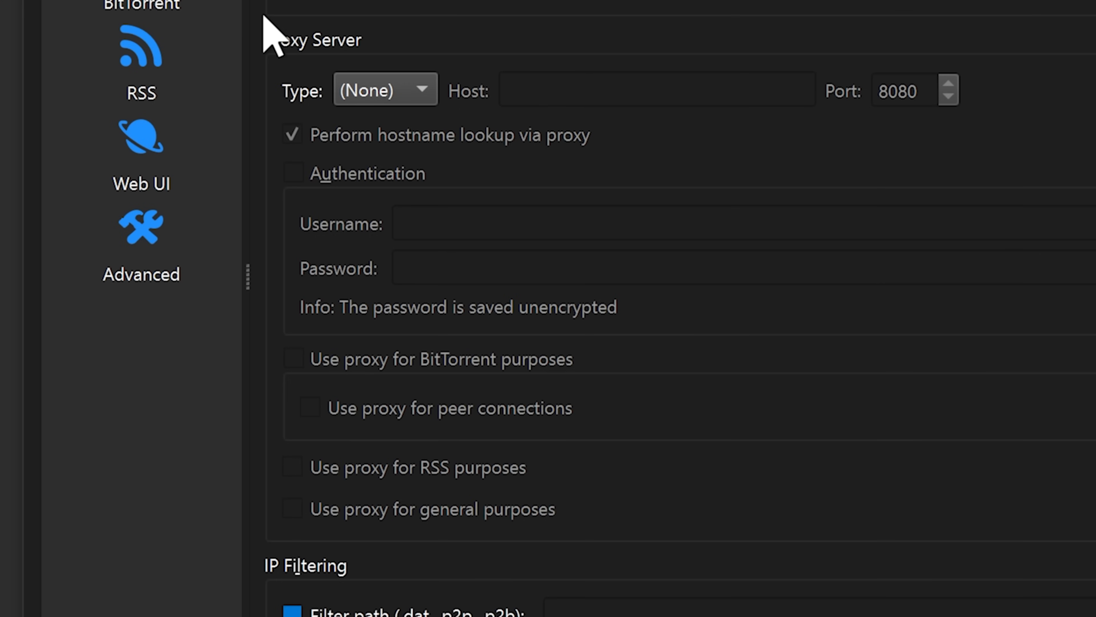
{"action": "scroll", "scroll_direction": "down", "scroll_amount": 3}
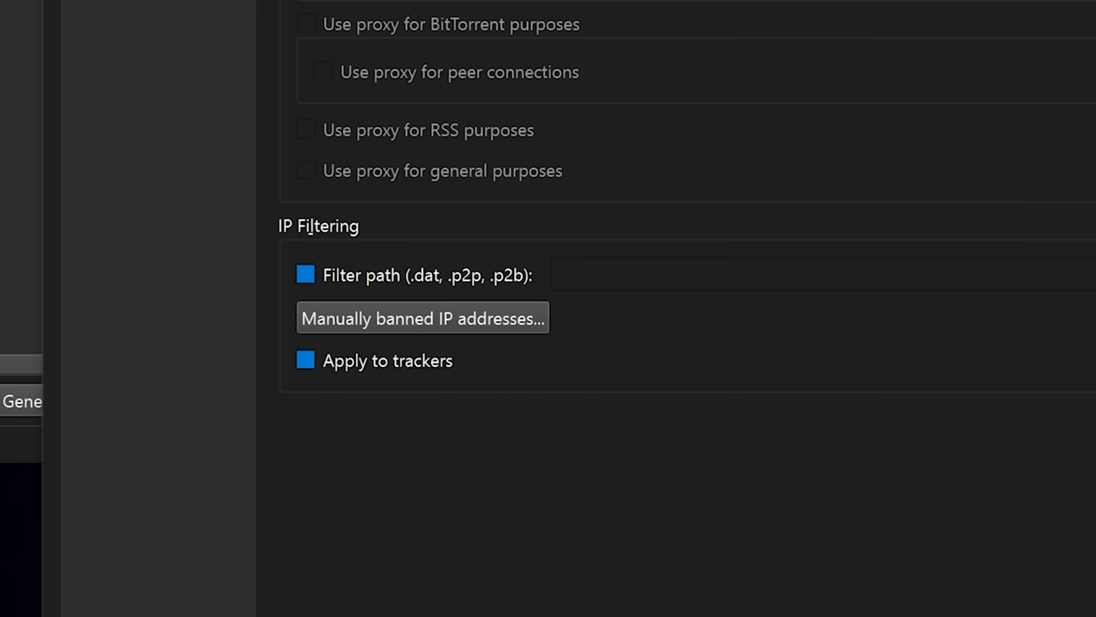
{"action": "left_click", "coordinate": [118, 308]}
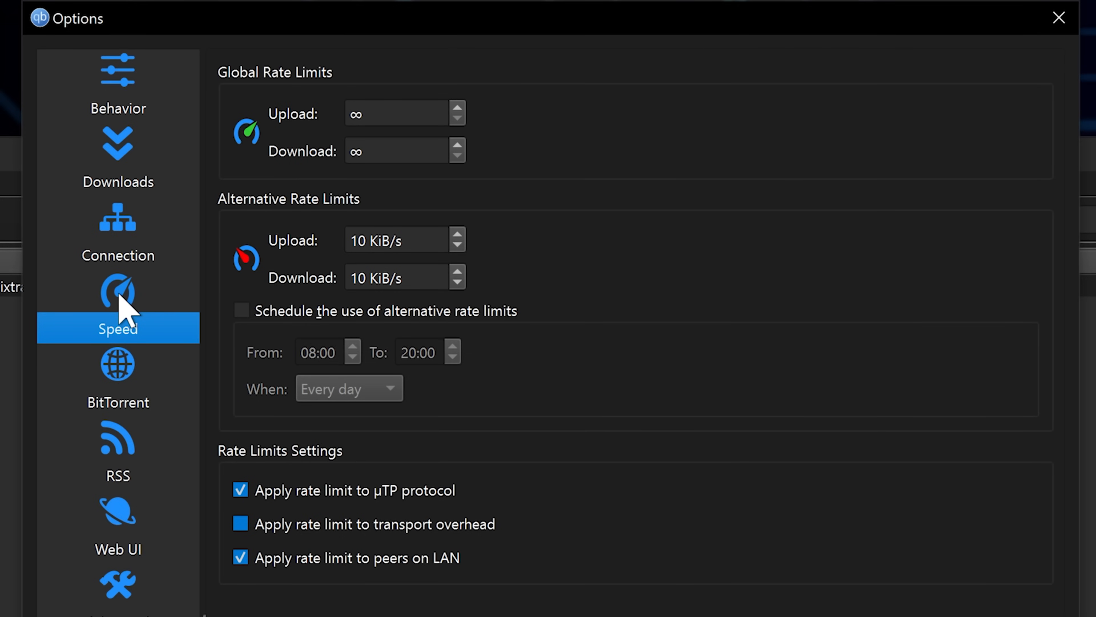
{"action": "mouse_move", "coordinate": [227, 200]}
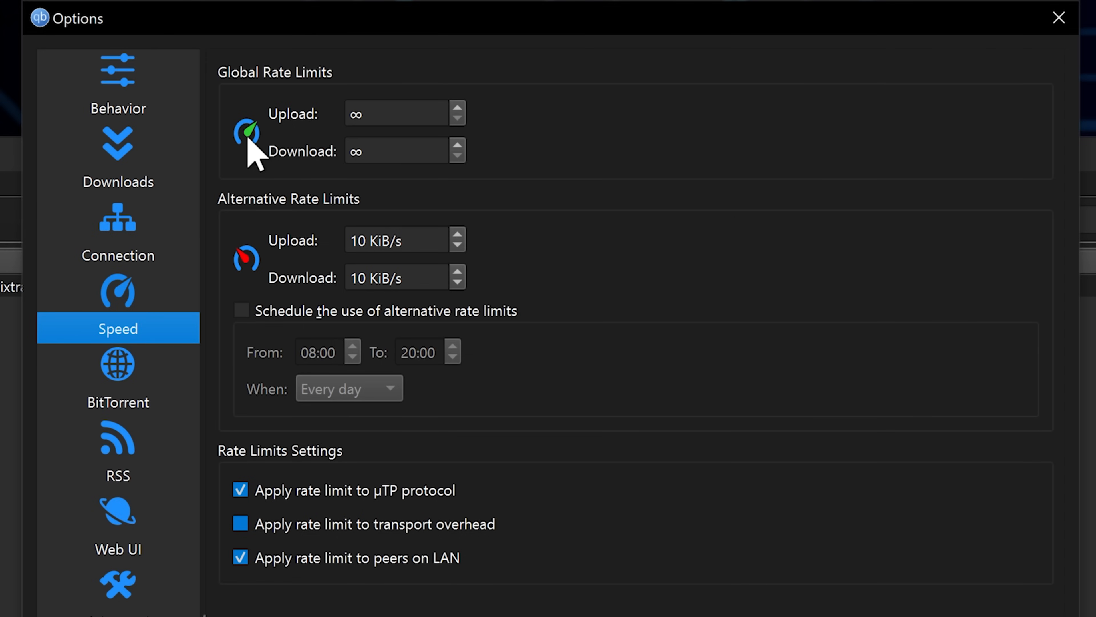
{"action": "mouse_move", "coordinate": [245, 189]}
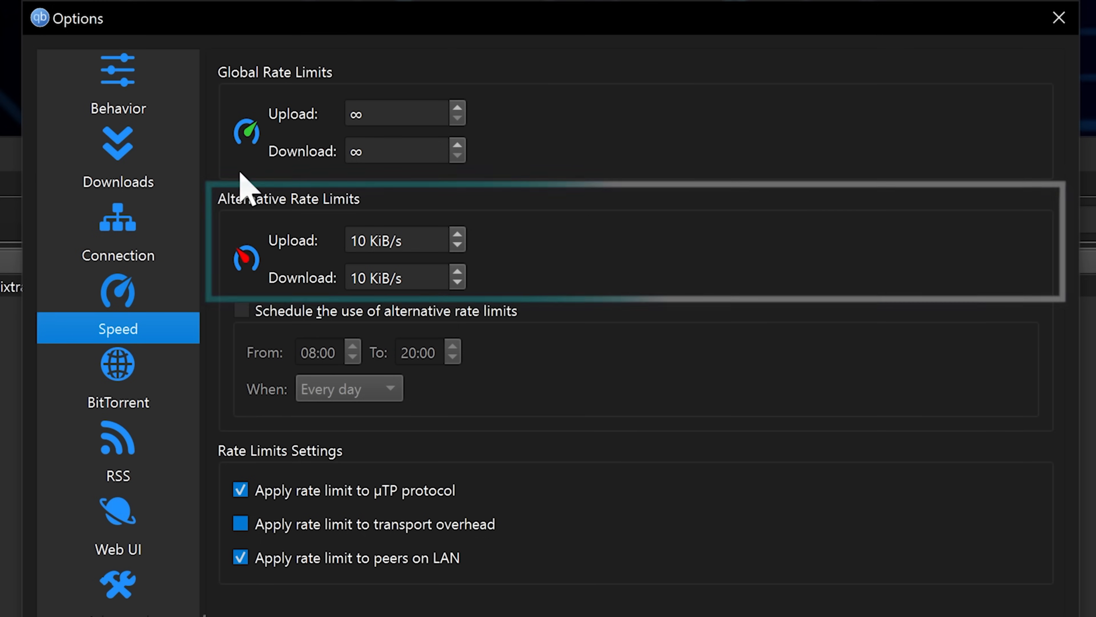
{"action": "mouse_move", "coordinate": [252, 280]}
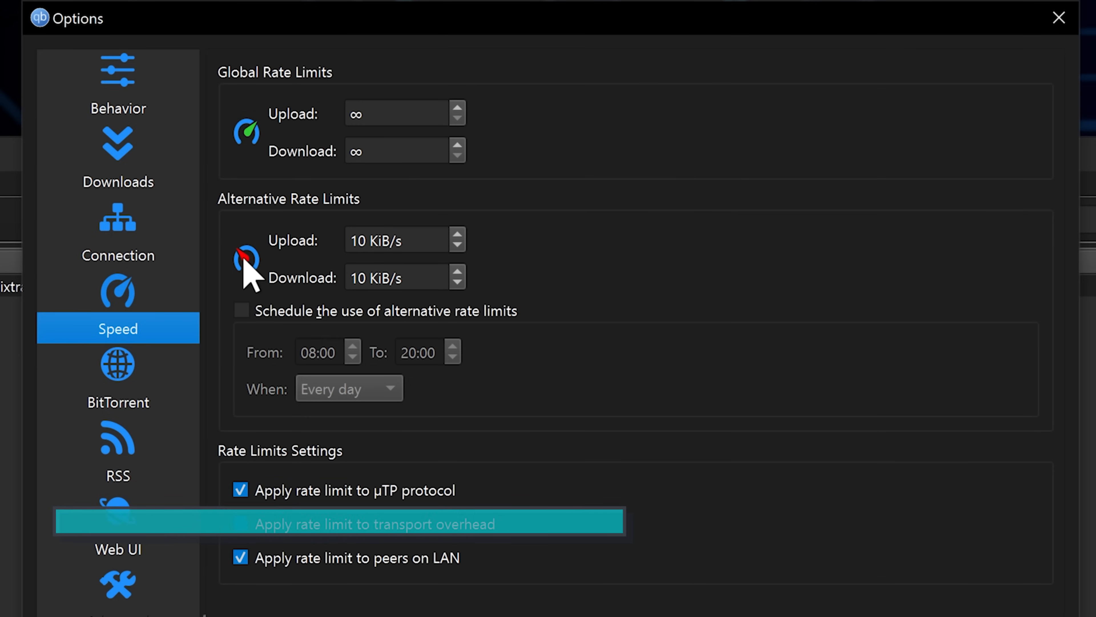
Set alternative limits to 100 KiB/s upload and 500 KiB/s download, leaving scheduling off.
{"action": "left_click", "coordinate": [240, 524]}
{"action": "type", "text": "0"}
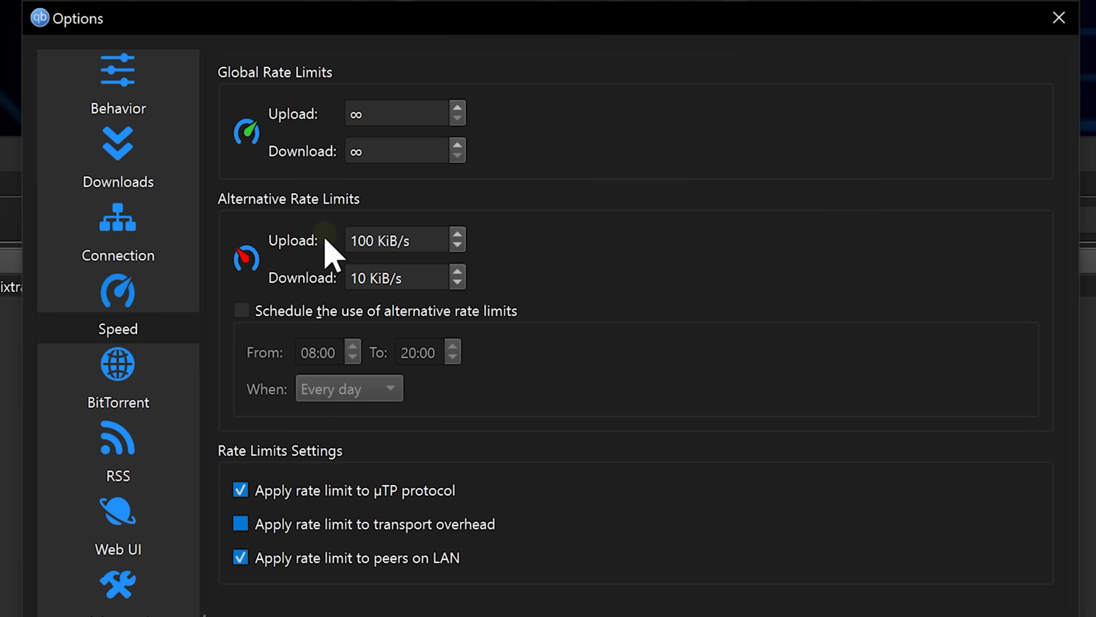
{"action": "left_click", "coordinate": [399, 277]}
{"action": "type", "text": "50"}
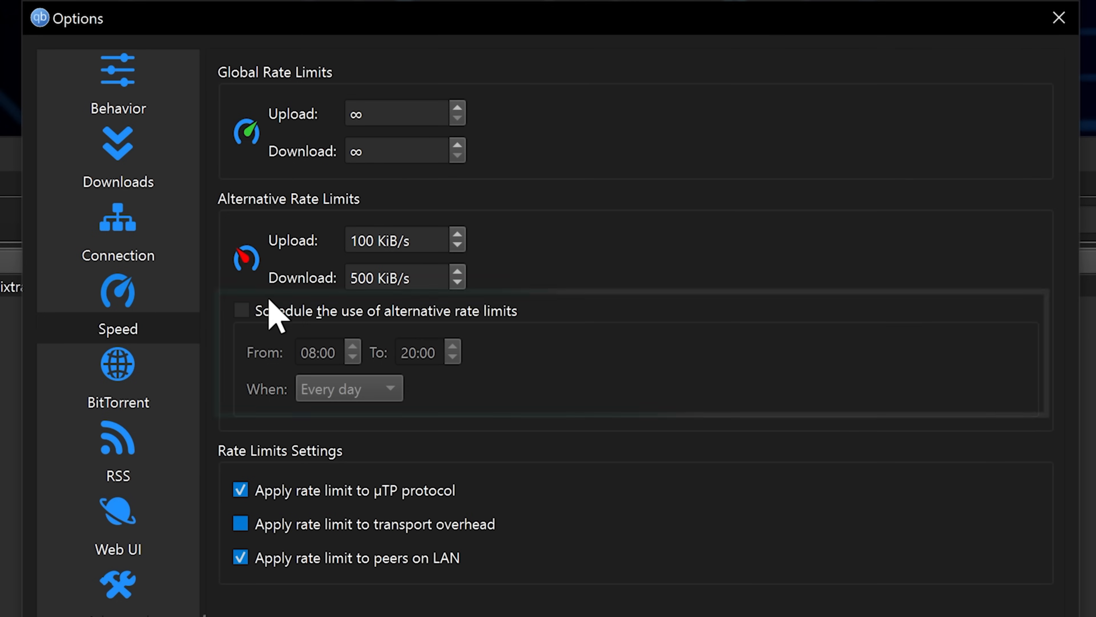
{"action": "left_click", "coordinate": [241, 310]}
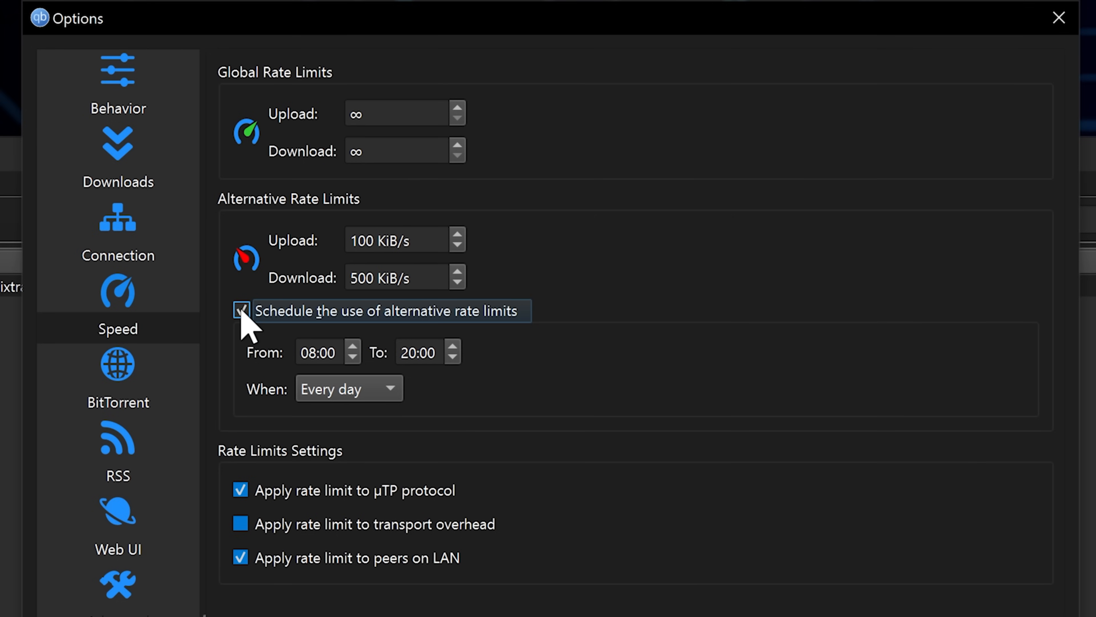
{"action": "left_click", "coordinate": [241, 310]}
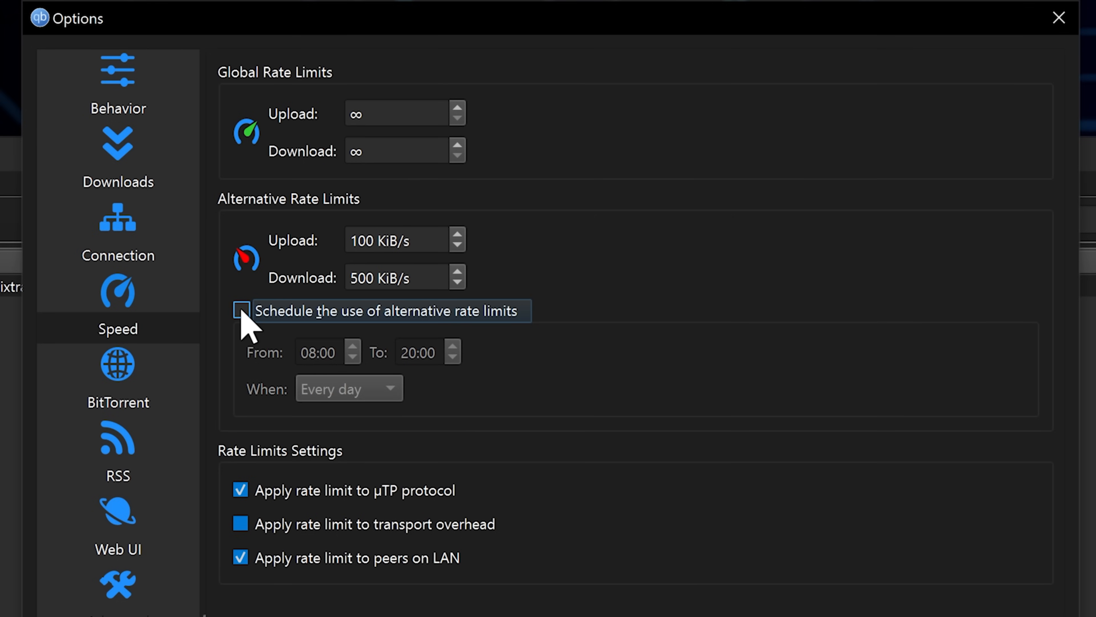
Apply the rate limit to transport overhead and stop limiting peers on LAN.
{"action": "scroll", "scroll_direction": "down", "scroll_amount": 3}
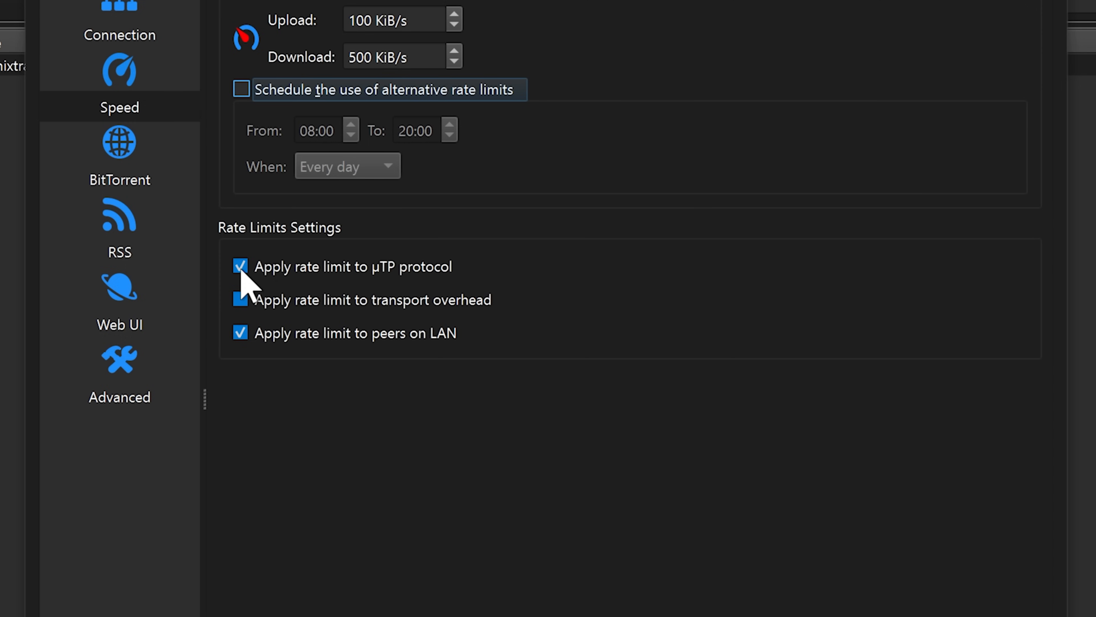
{"action": "left_click", "coordinate": [240, 300]}
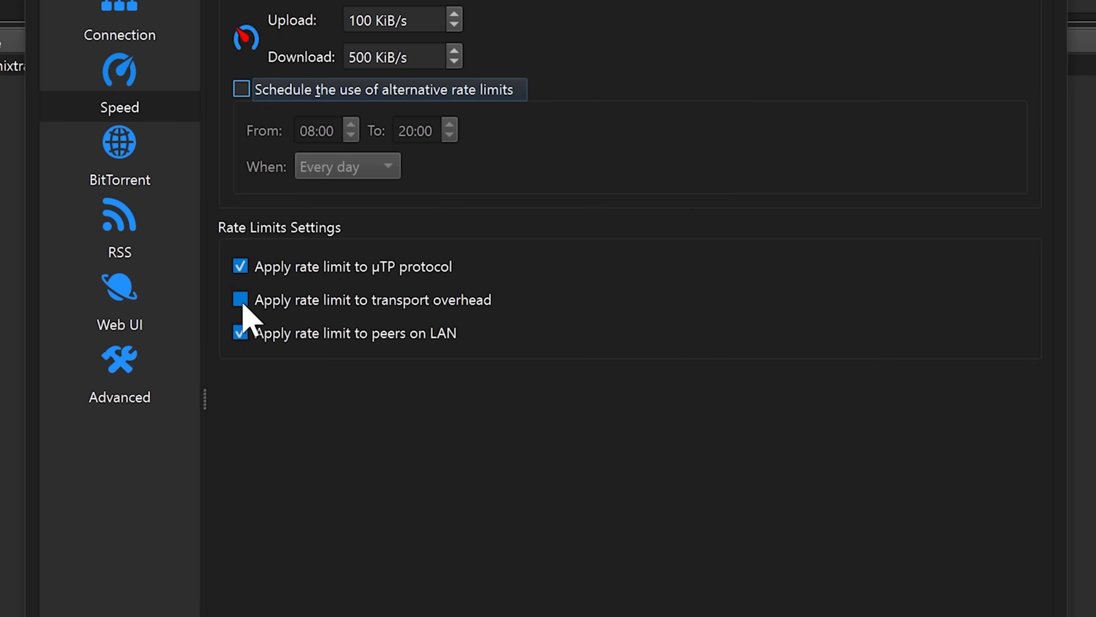
{"action": "left_click", "coordinate": [240, 300]}
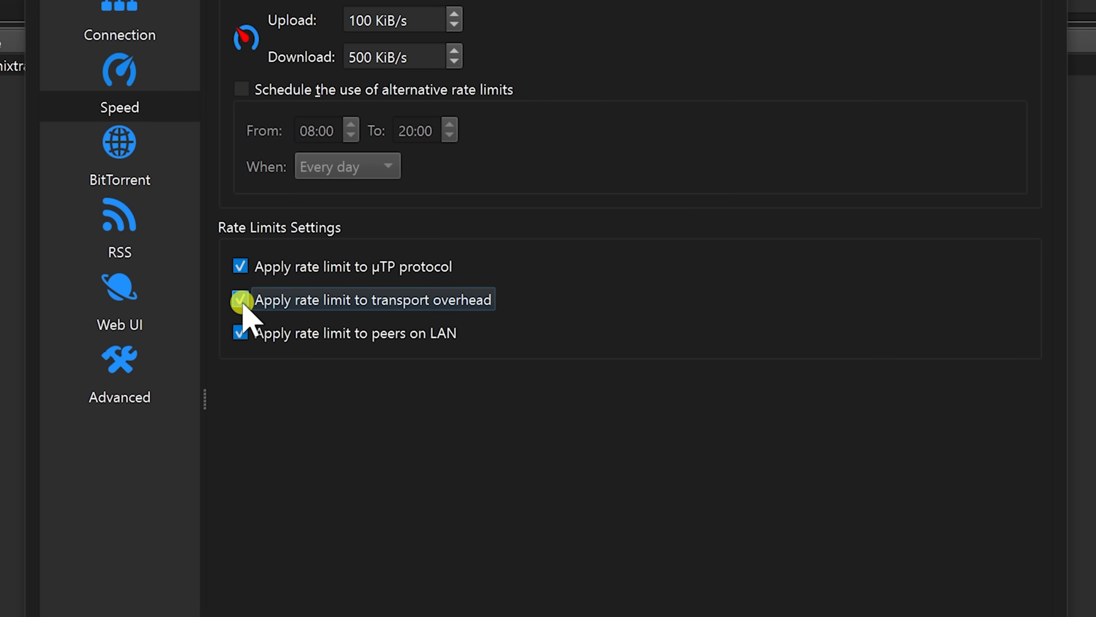
{"action": "left_click", "coordinate": [240, 299]}
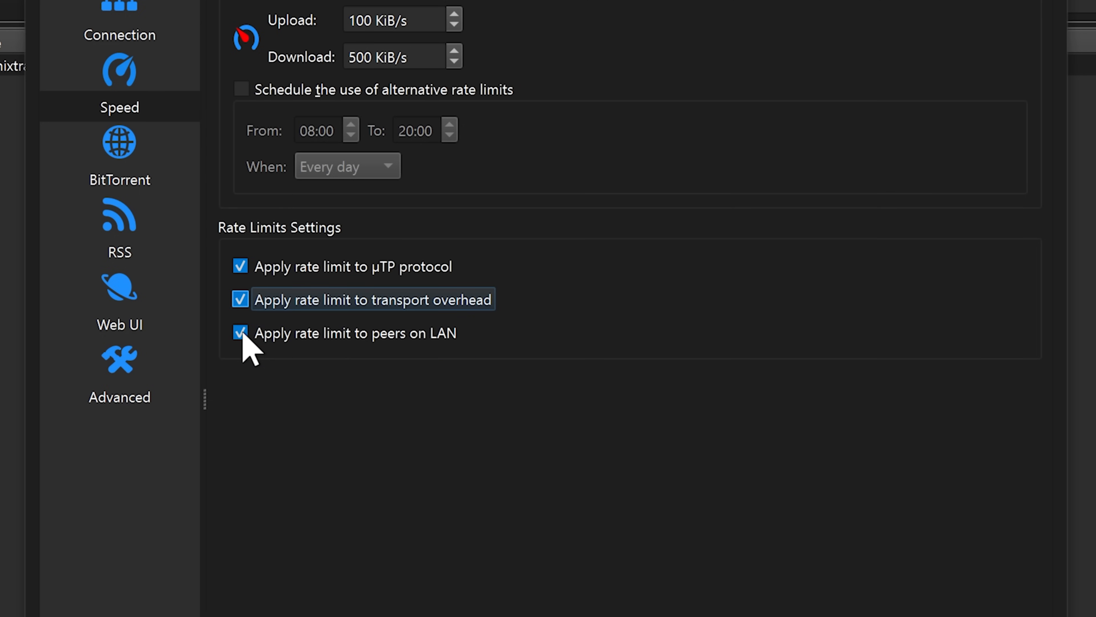
{"action": "left_click", "coordinate": [240, 333]}
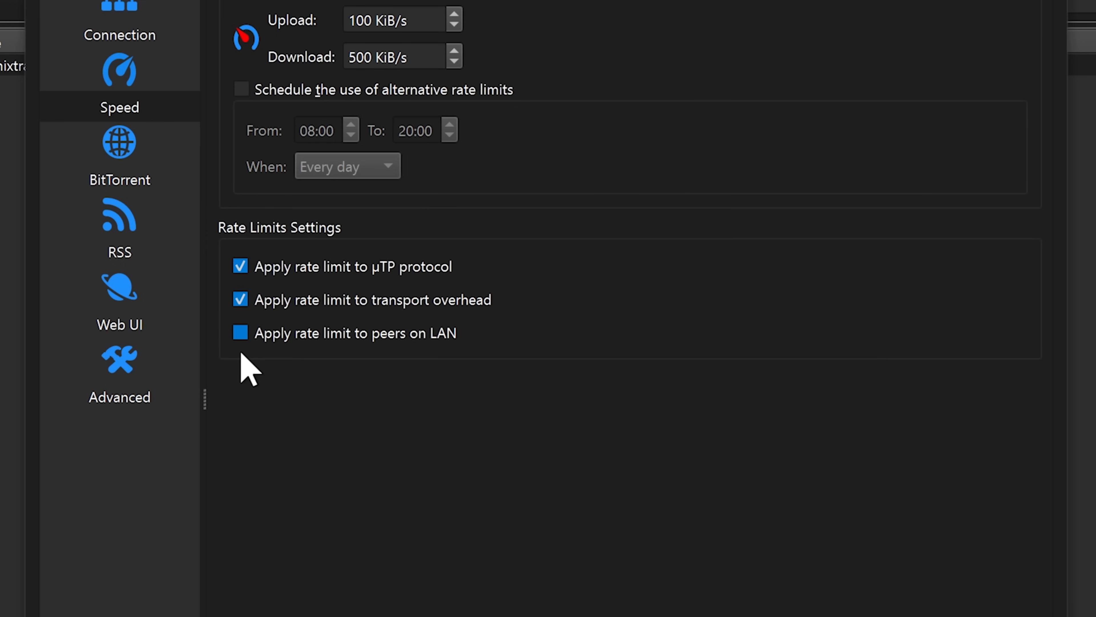
{"action": "scroll", "scroll_direction": "up", "scroll_amount": 3}
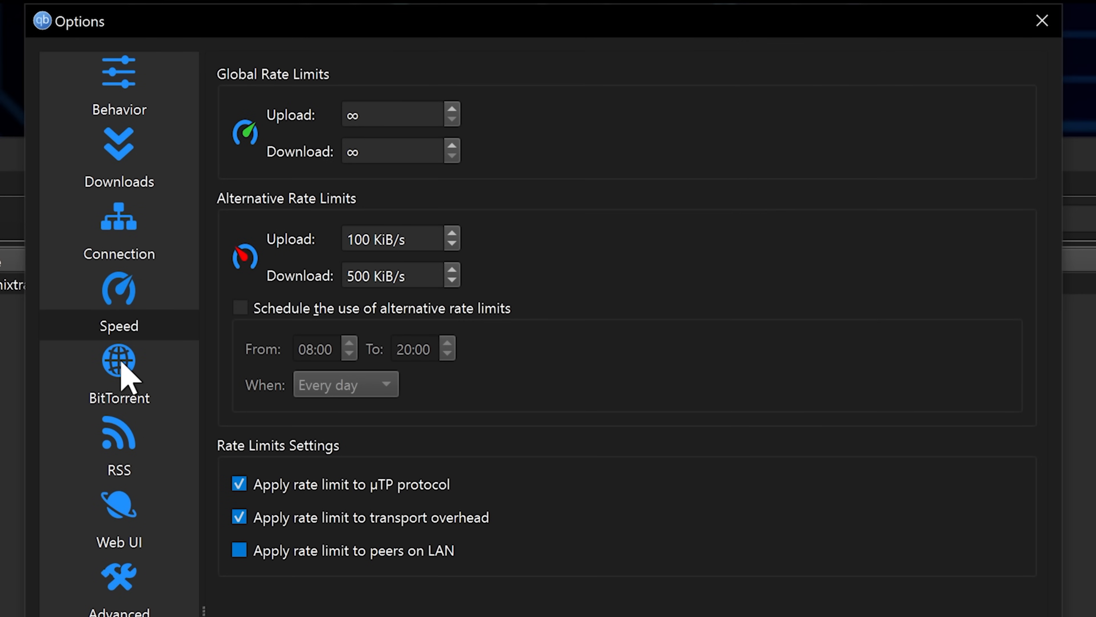
On the BitTorrent page, disable Local Peer Discovery and keep encryption mode at Allow encryption.
{"action": "left_click", "coordinate": [119, 378]}
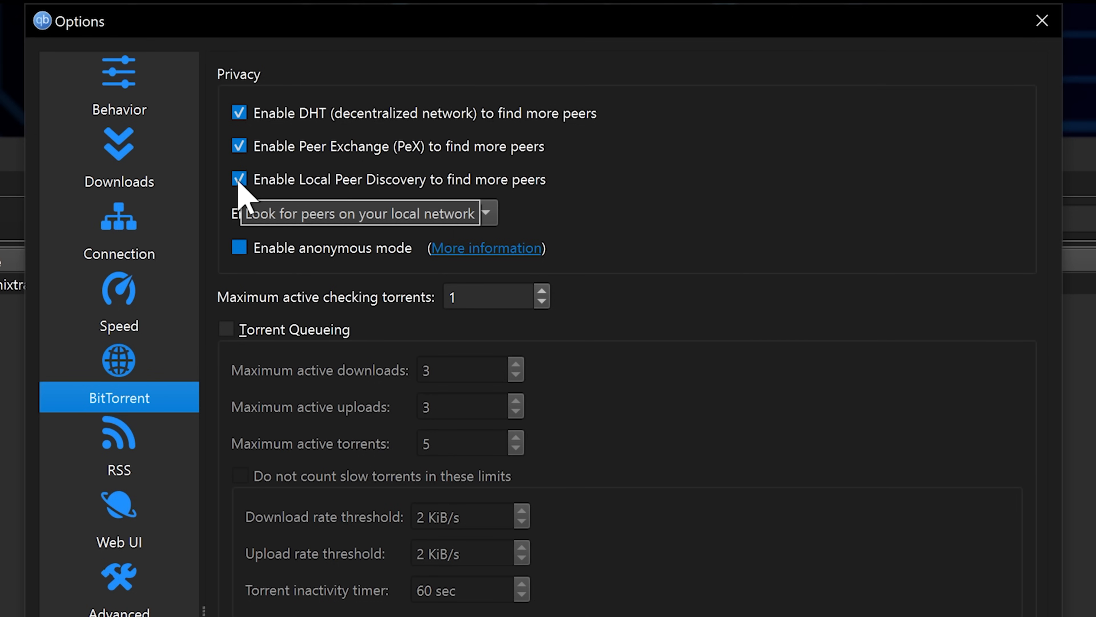
{"action": "left_click", "coordinate": [239, 179]}
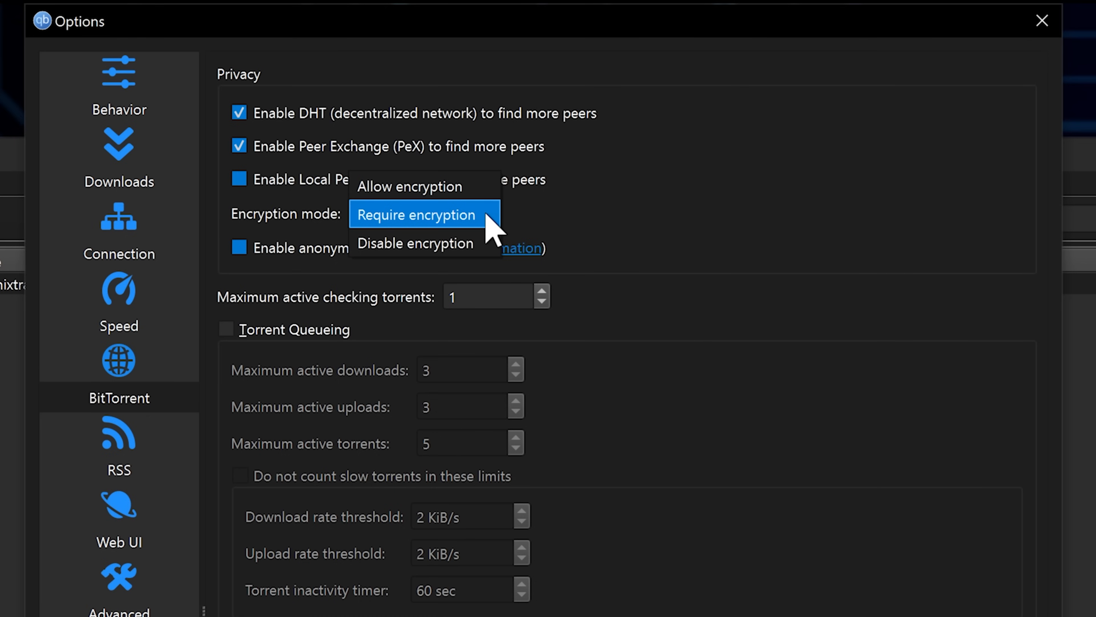
{"action": "left_click", "coordinate": [411, 186]}
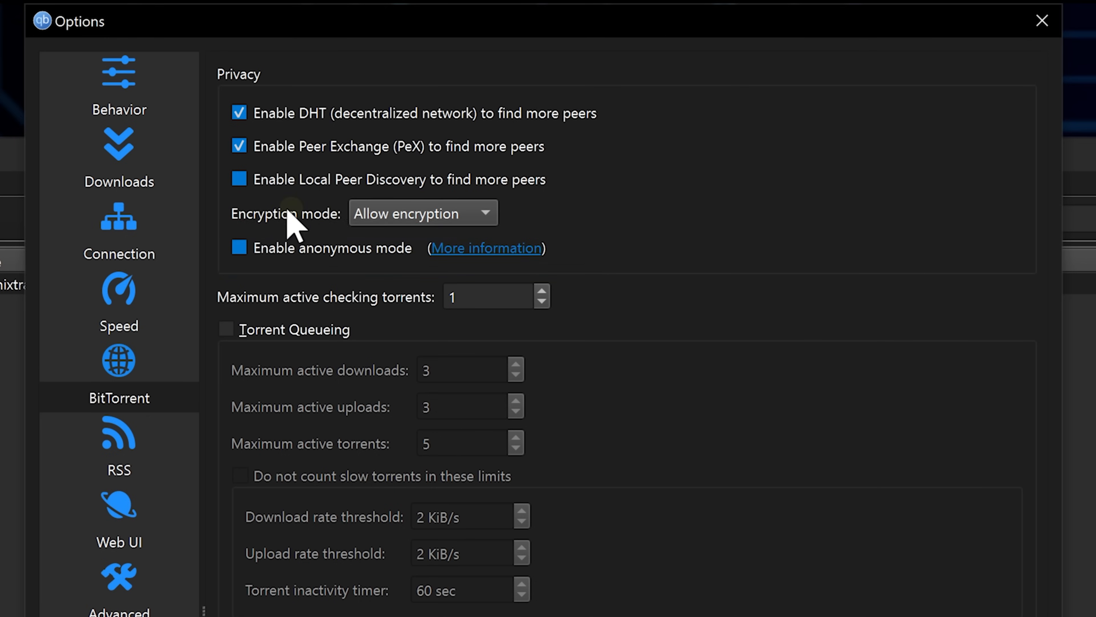
{"action": "mouse_move", "coordinate": [240, 247]}
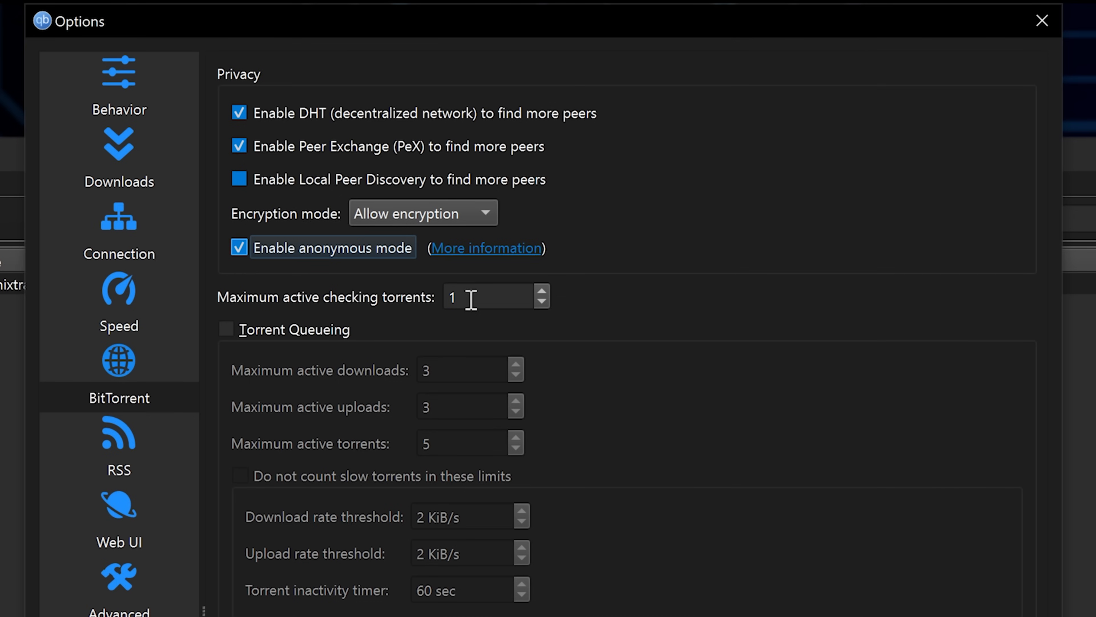
{"action": "mouse_move", "coordinate": [476, 297]}
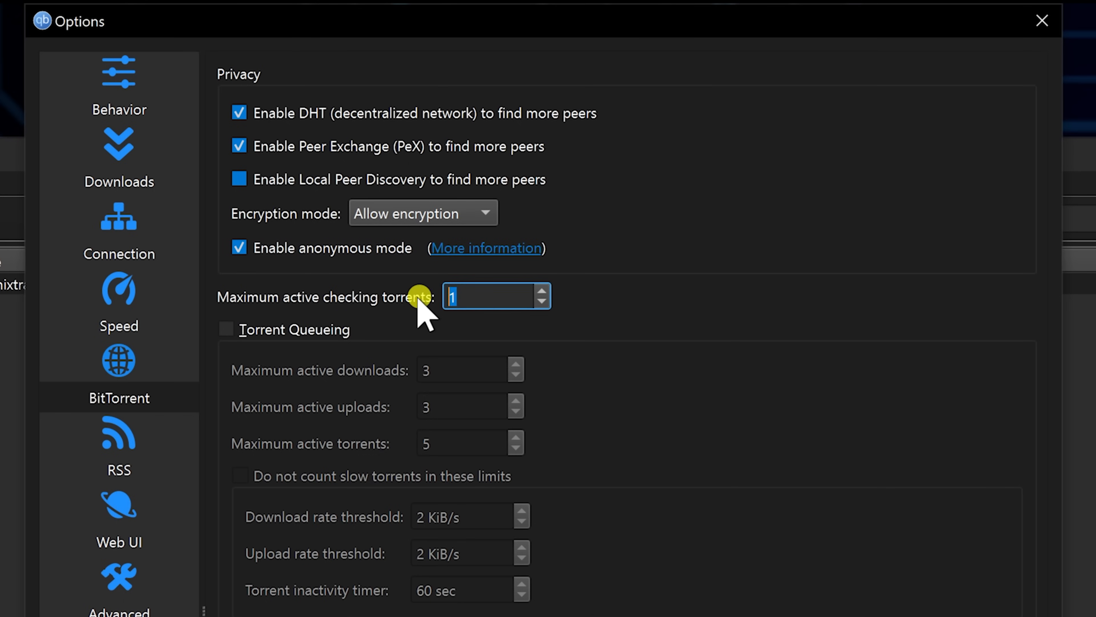
Set maximum active checking torrents to 3 and enable queueing with 10 active downloads.
{"action": "type", "text": "3"}
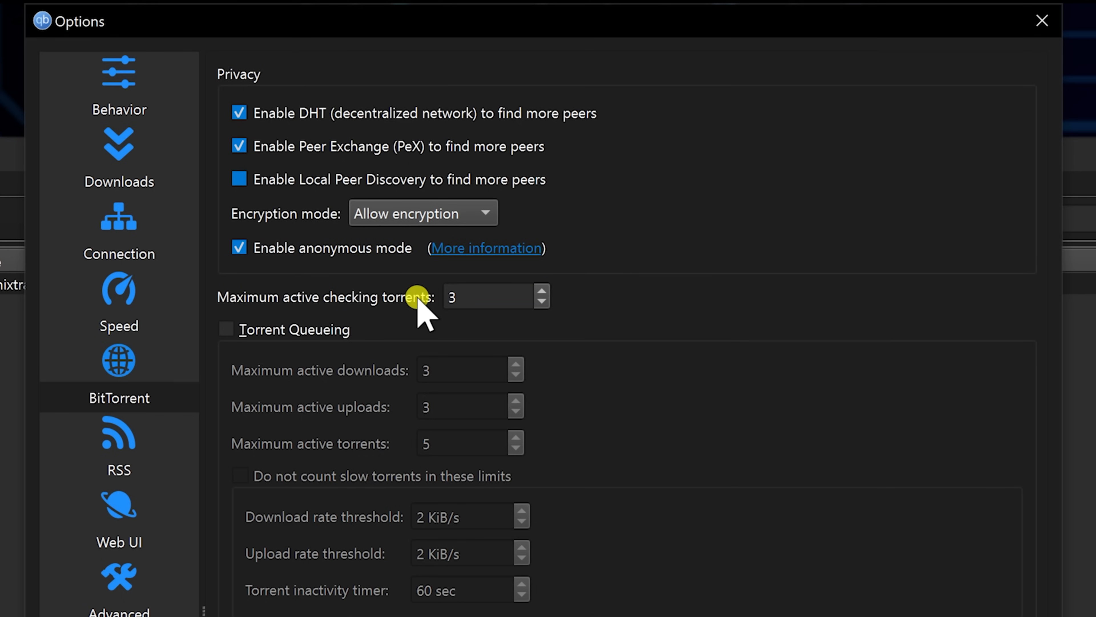
{"action": "mouse_move", "coordinate": [249, 353]}
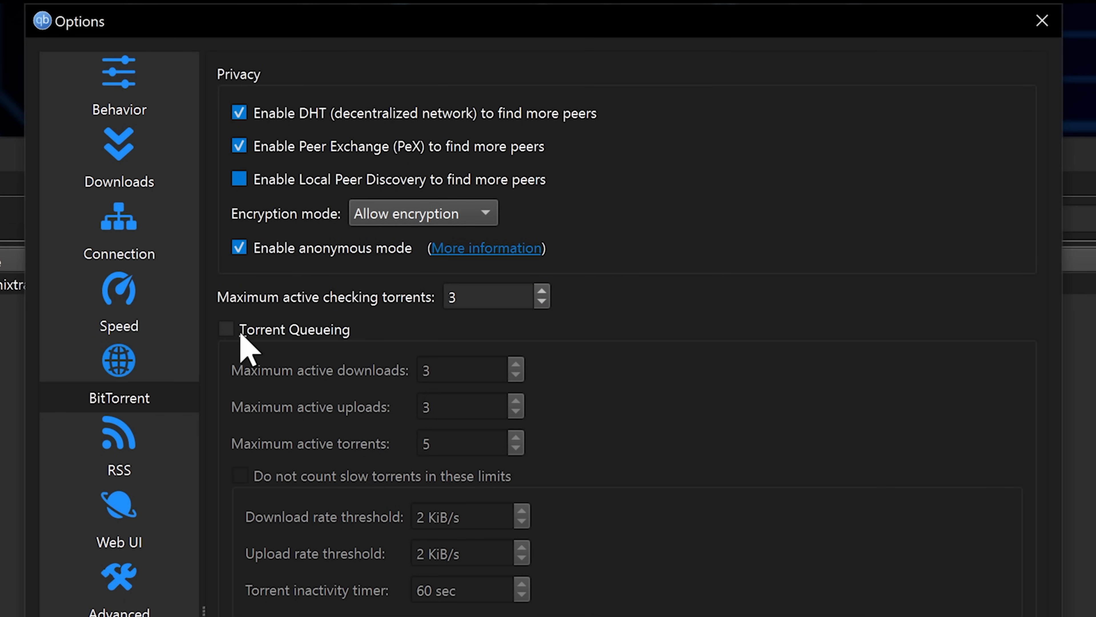
{"action": "left_click", "coordinate": [226, 329]}
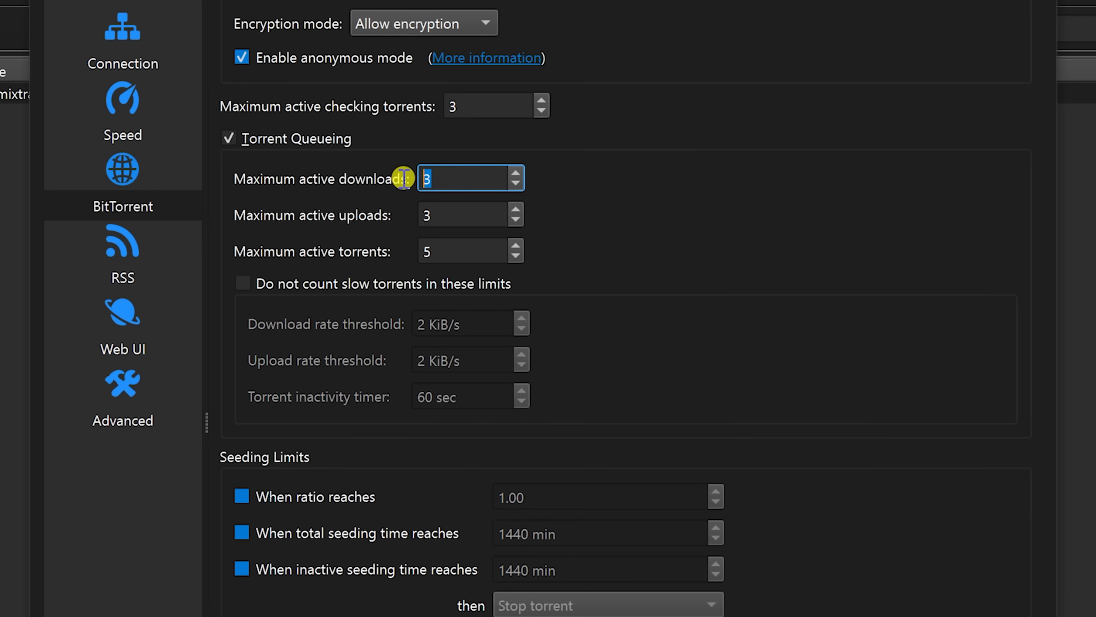
{"action": "type", "text": "10"}
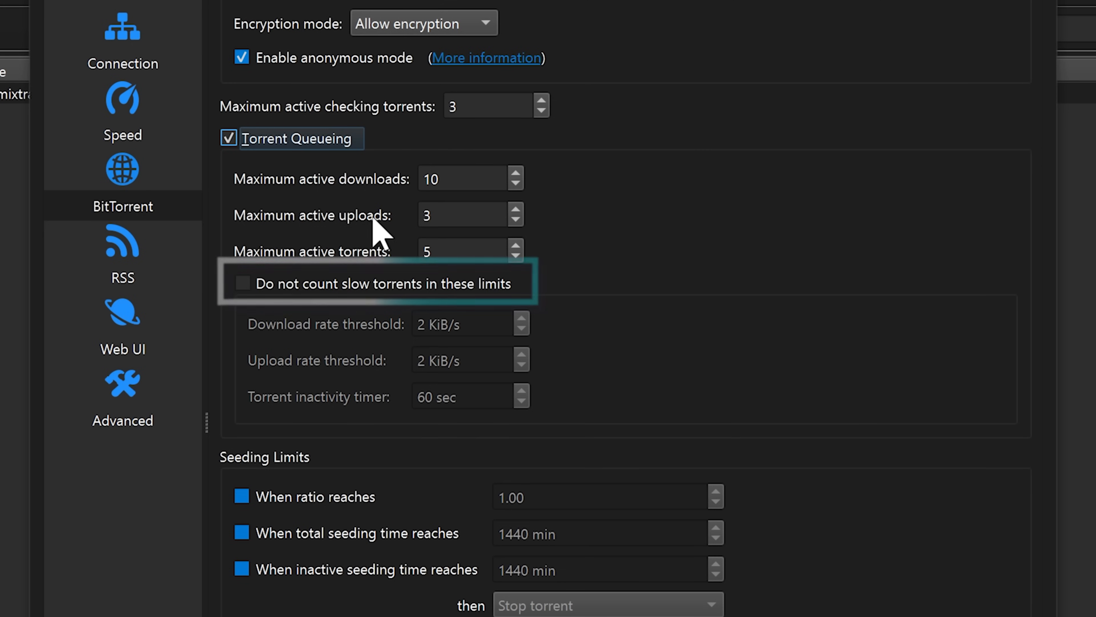
Exclude slow torrents from counting toward the queueing limits.
{"action": "left_click", "coordinate": [241, 283]}
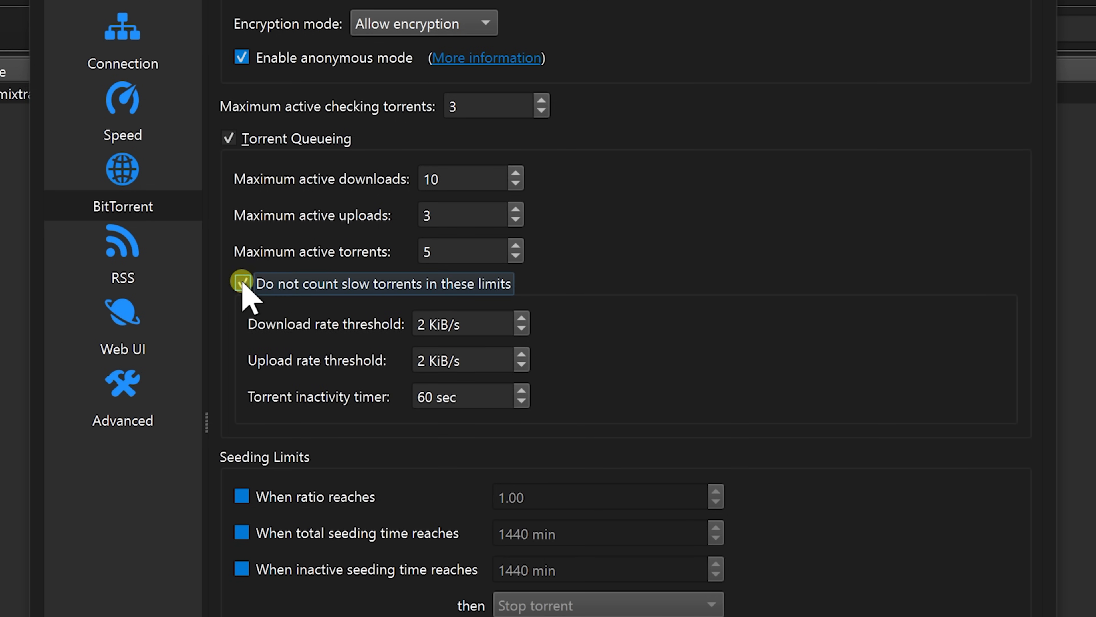
{"action": "left_click", "coordinate": [242, 283]}
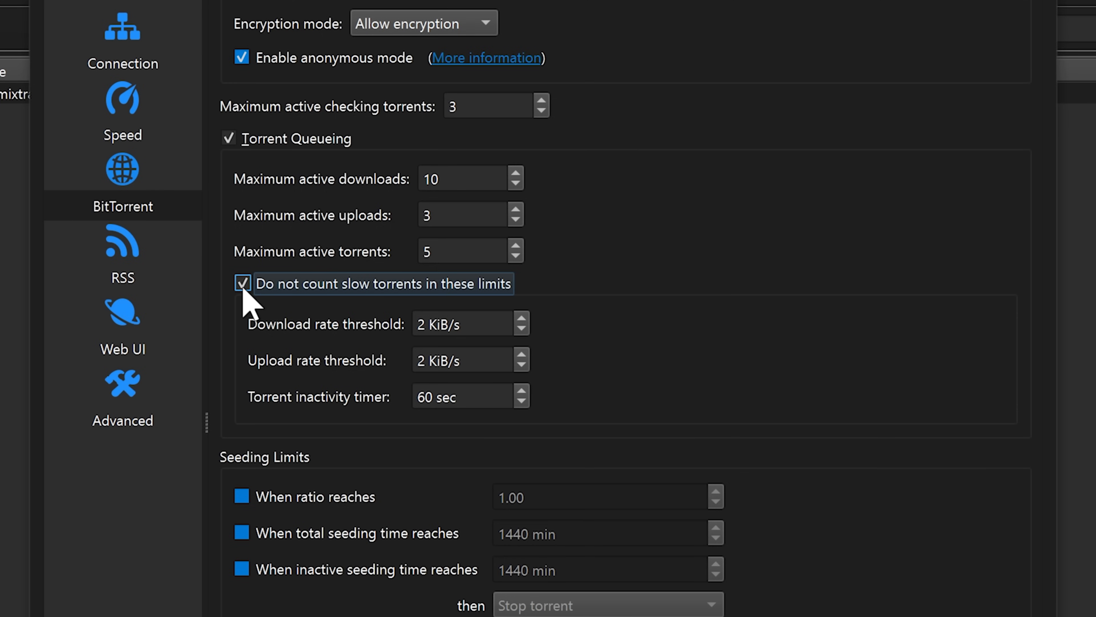
{"action": "scroll", "scroll_direction": "down", "scroll_amount": 3}
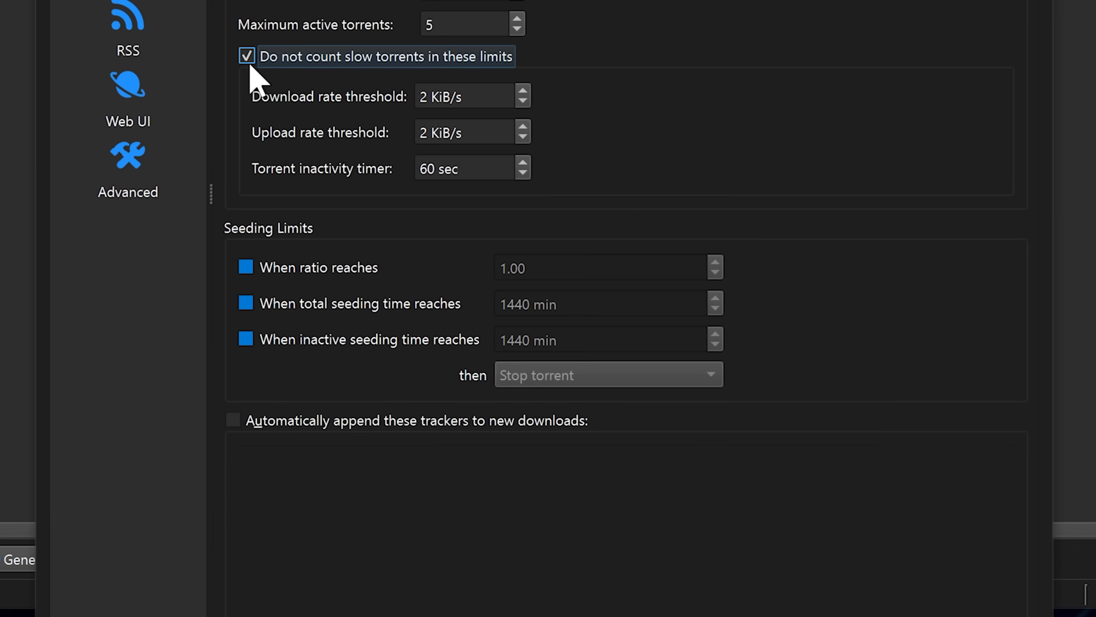
{"action": "mouse_move", "coordinate": [241, 280]}
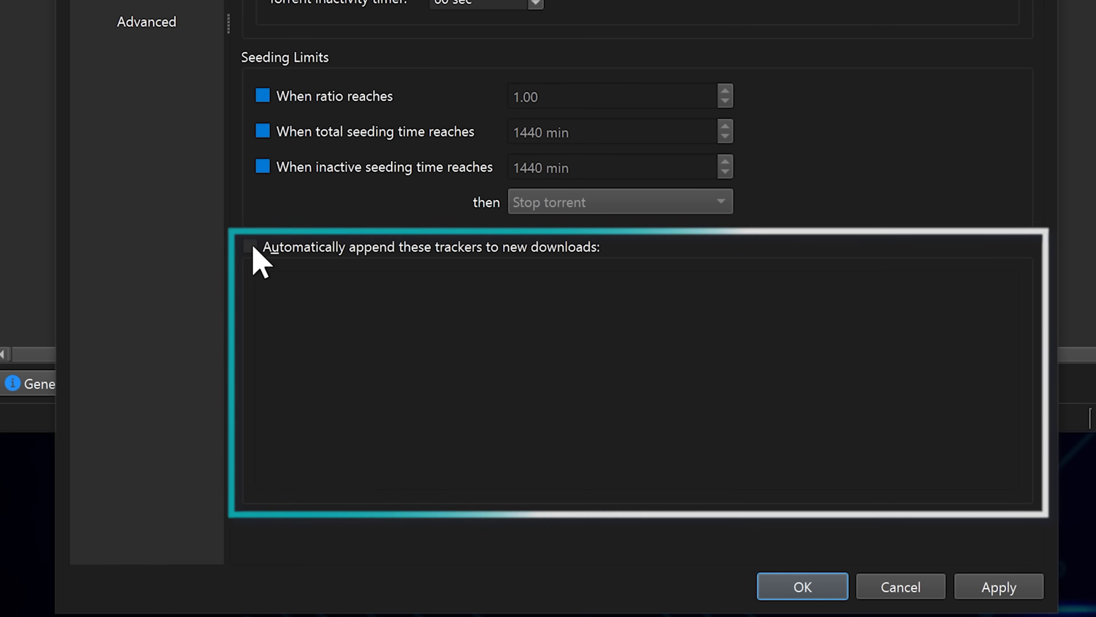
{"action": "left_click", "coordinate": [253, 247]}
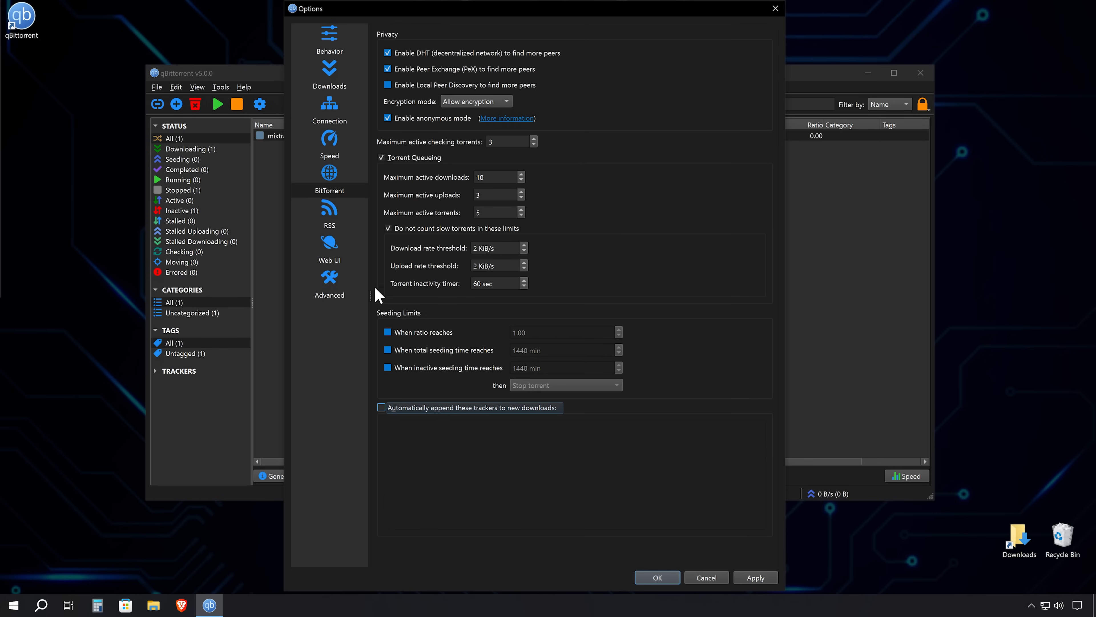
Review the RSS page, then scroll the Web UI settings down to dynamic domain name updating.
{"action": "left_click", "coordinate": [328, 213]}
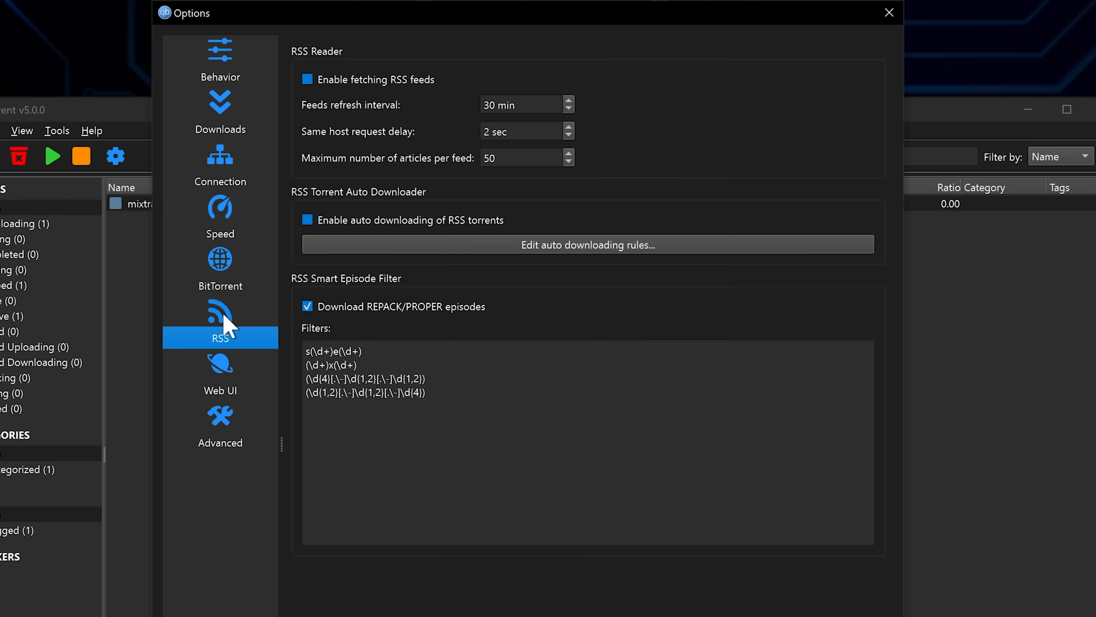
{"action": "mouse_move", "coordinate": [223, 356]}
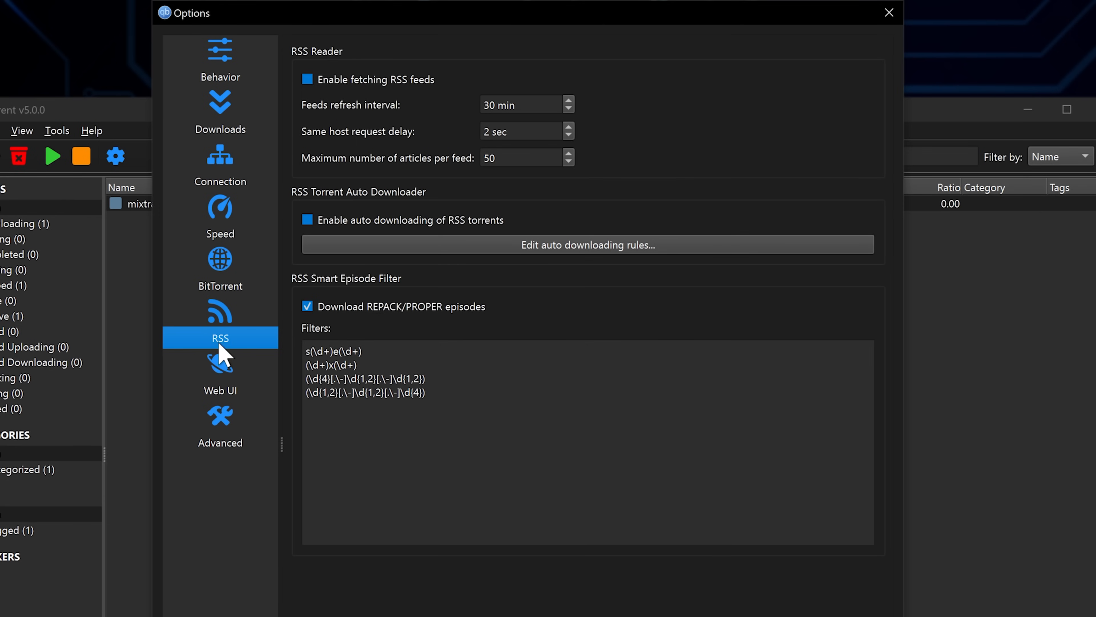
{"action": "left_click", "coordinate": [219, 361]}
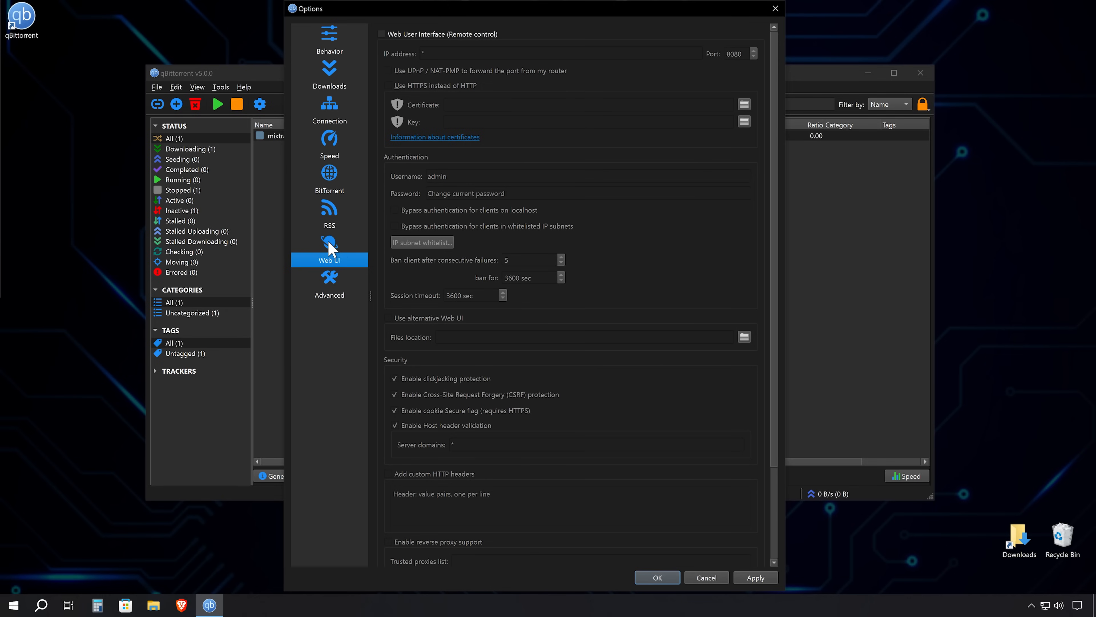
{"action": "mouse_move", "coordinate": [779, 255]}
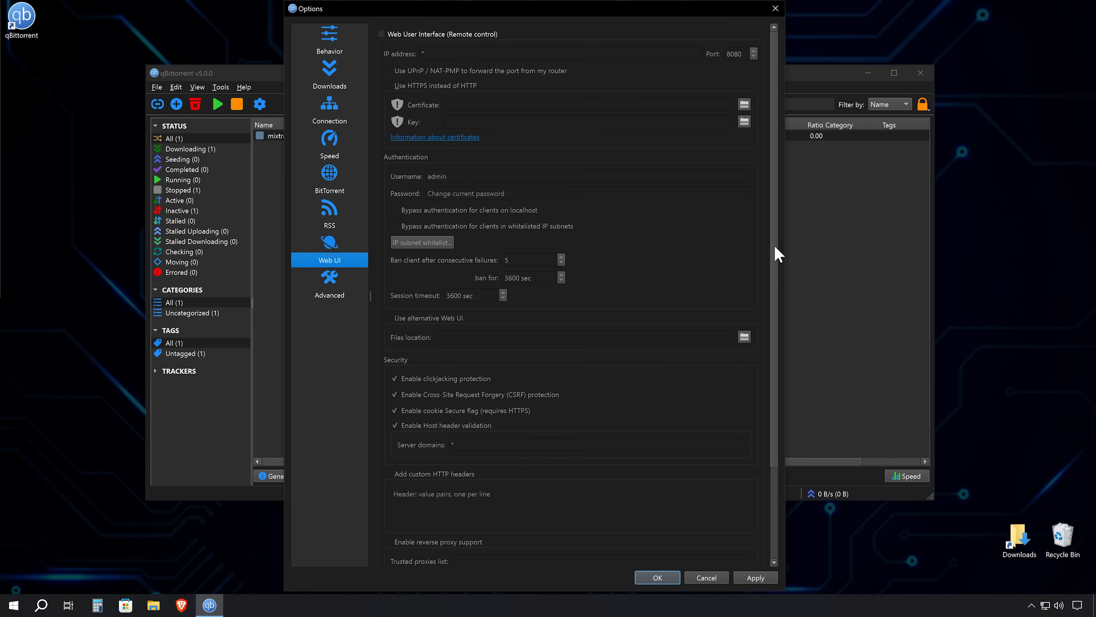
{"action": "scroll", "scroll_direction": "down", "scroll_amount": 3}
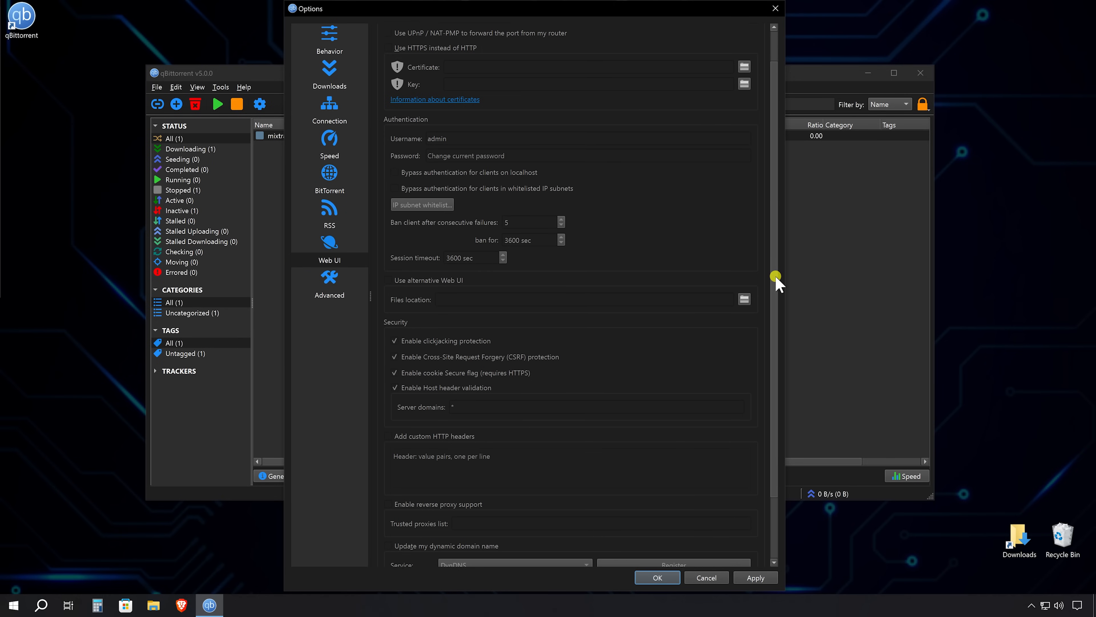
{"action": "scroll", "scroll_direction": "down", "scroll_amount": 3}
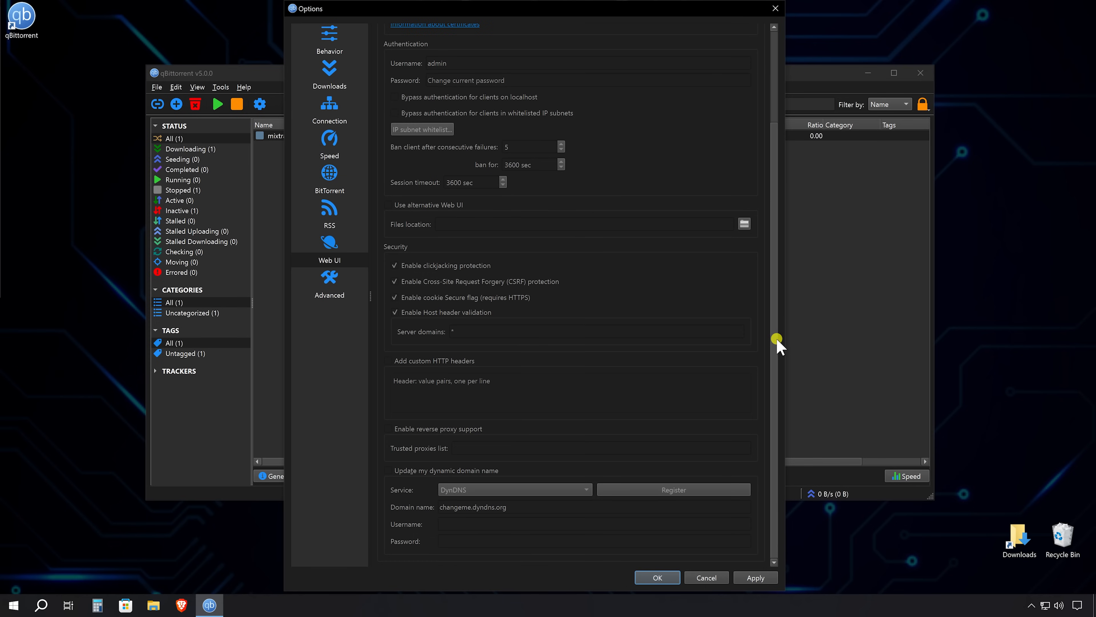
{"action": "mouse_move", "coordinate": [742, 350]}
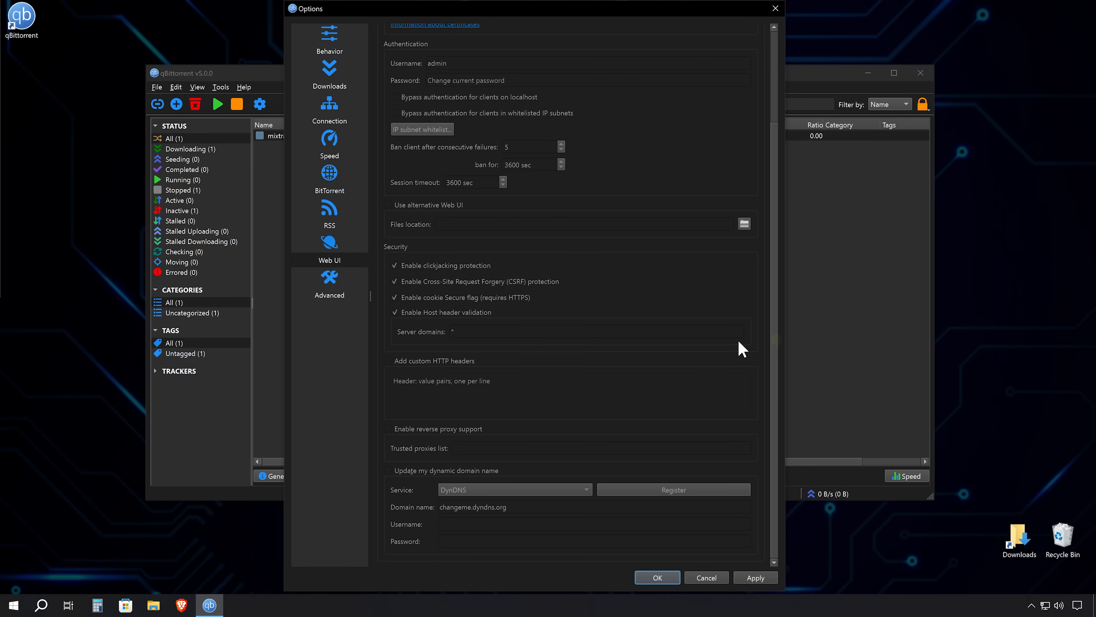
{"action": "mouse_move", "coordinate": [670, 346]}
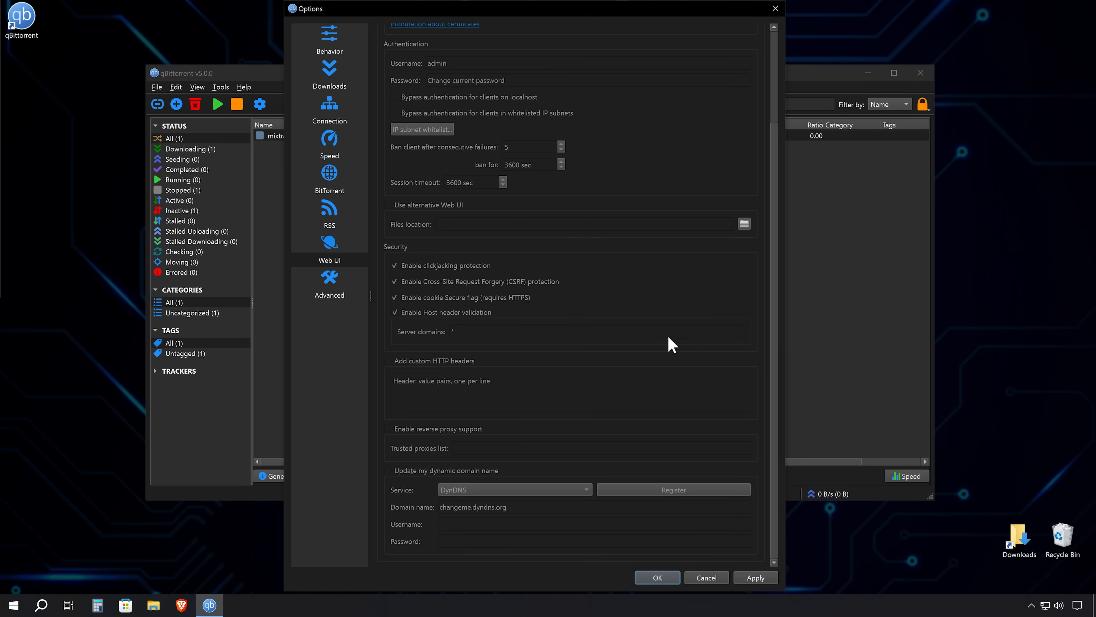
{"action": "mouse_move", "coordinate": [329, 284]}
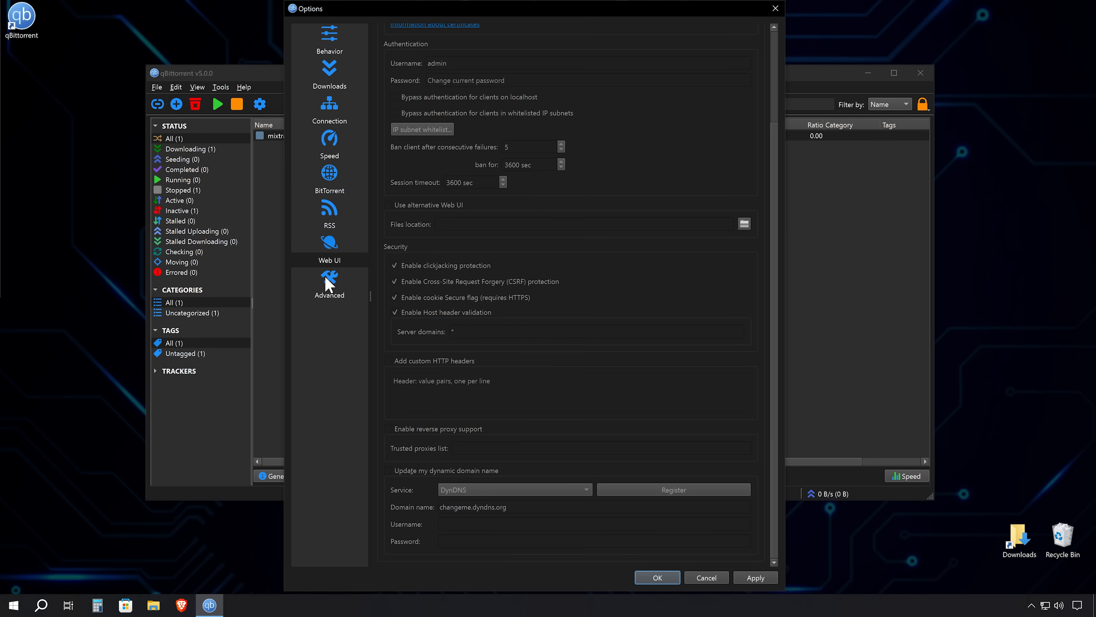
Scroll through the Advanced settings table without changing anything.
{"action": "left_click", "coordinate": [328, 295]}
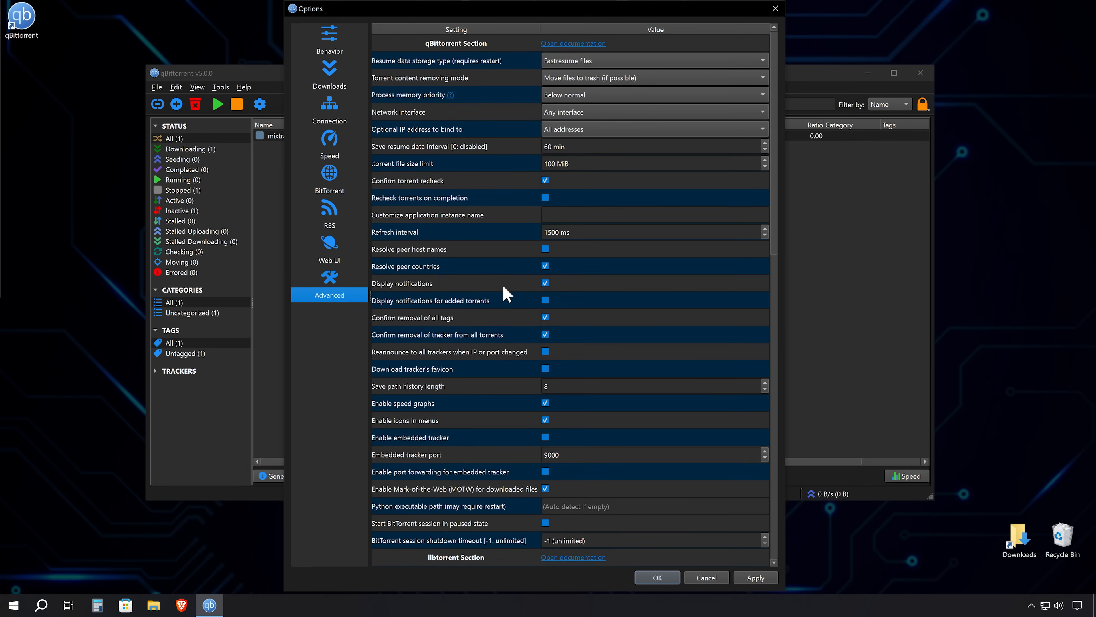
{"action": "mouse_move", "coordinate": [779, 205]}
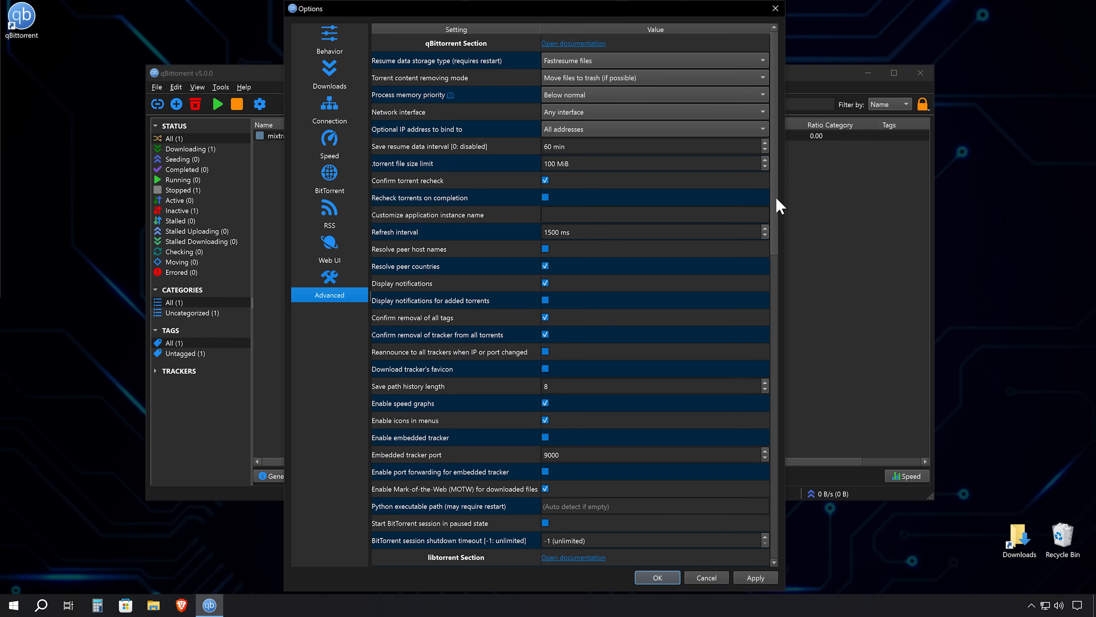
{"action": "scroll", "scroll_direction": "down", "scroll_amount": 3}
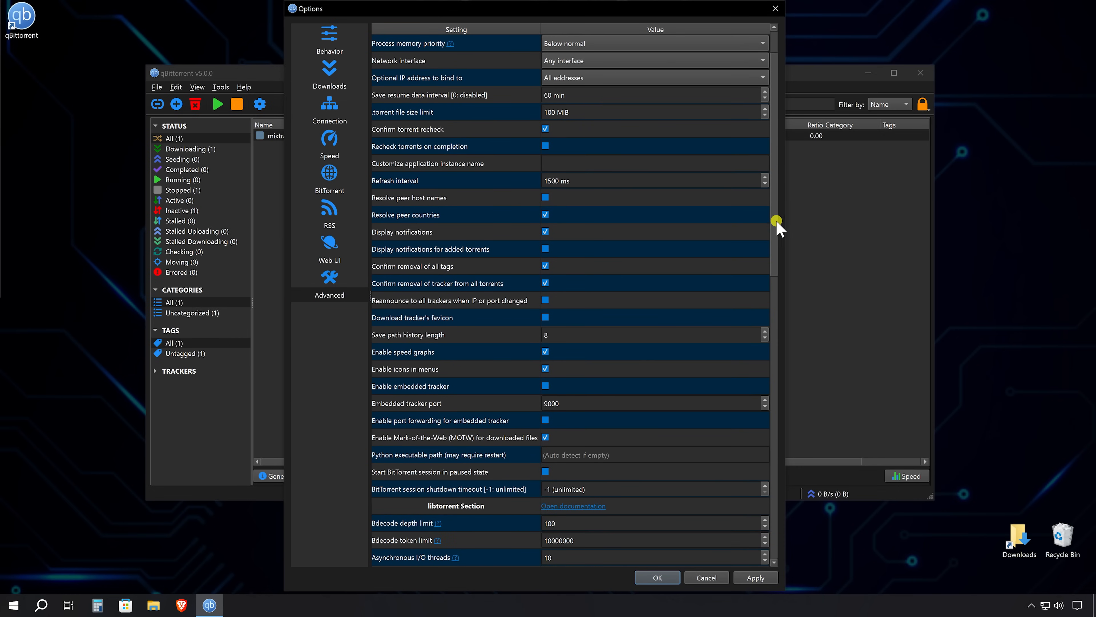
{"action": "scroll", "scroll_direction": "down", "scroll_amount": 3}
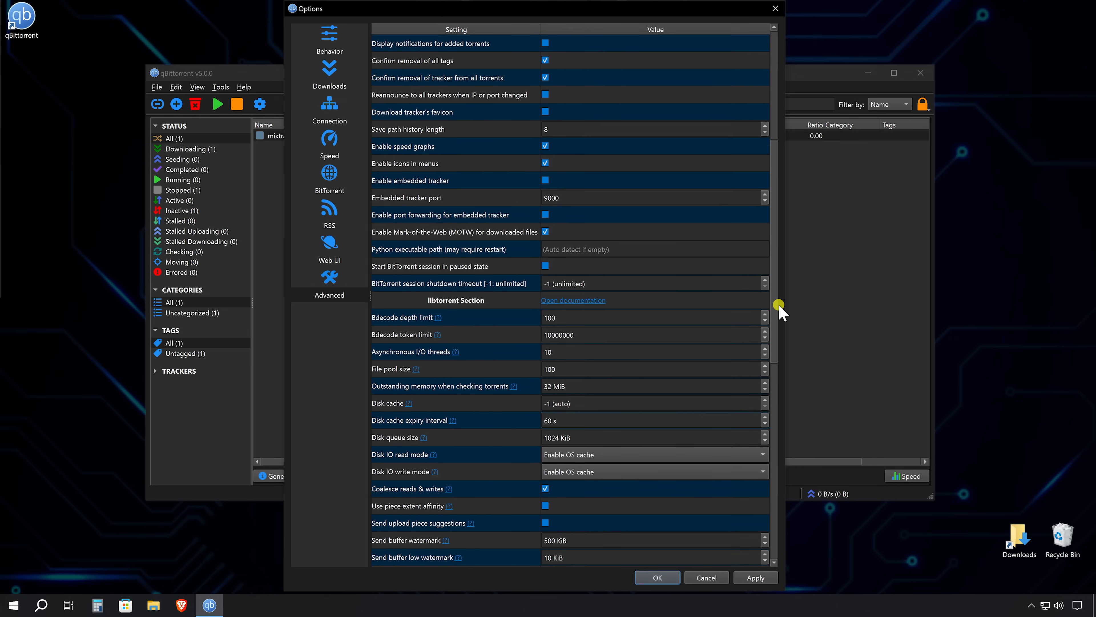
{"action": "scroll", "scroll_direction": "down", "scroll_amount": 3}
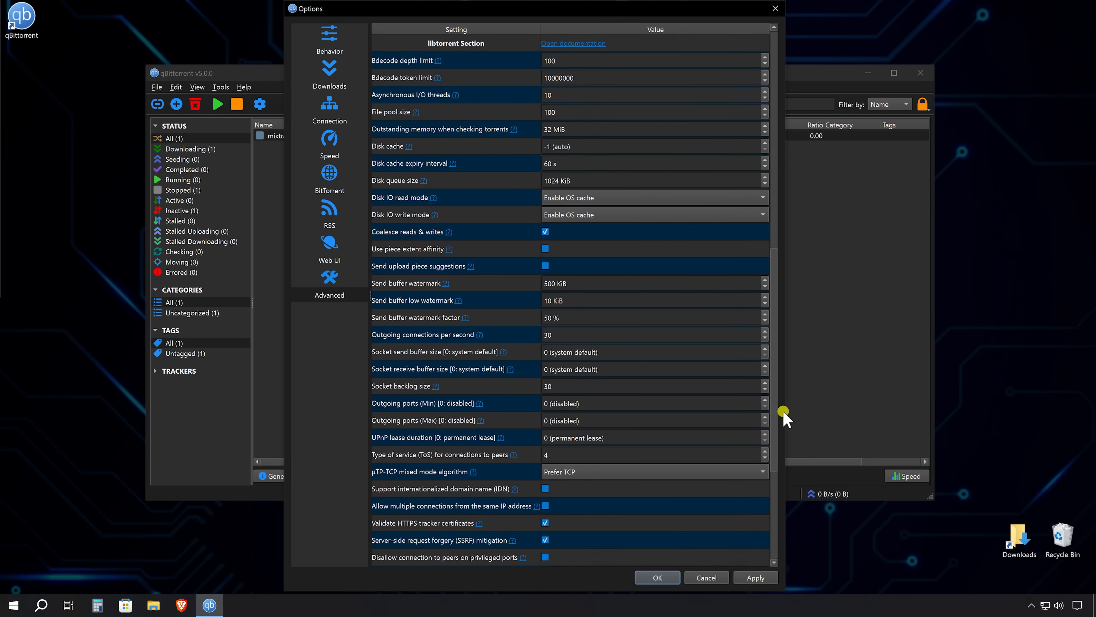
{"action": "scroll", "scroll_direction": "down", "scroll_amount": 3}
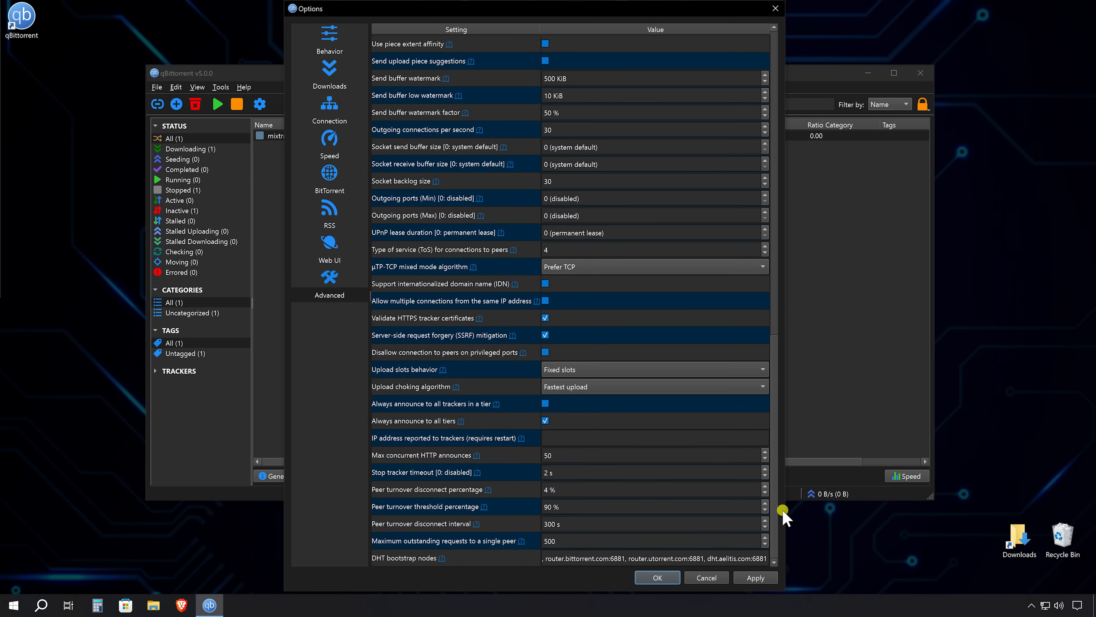
{"action": "mouse_move", "coordinate": [783, 509]}
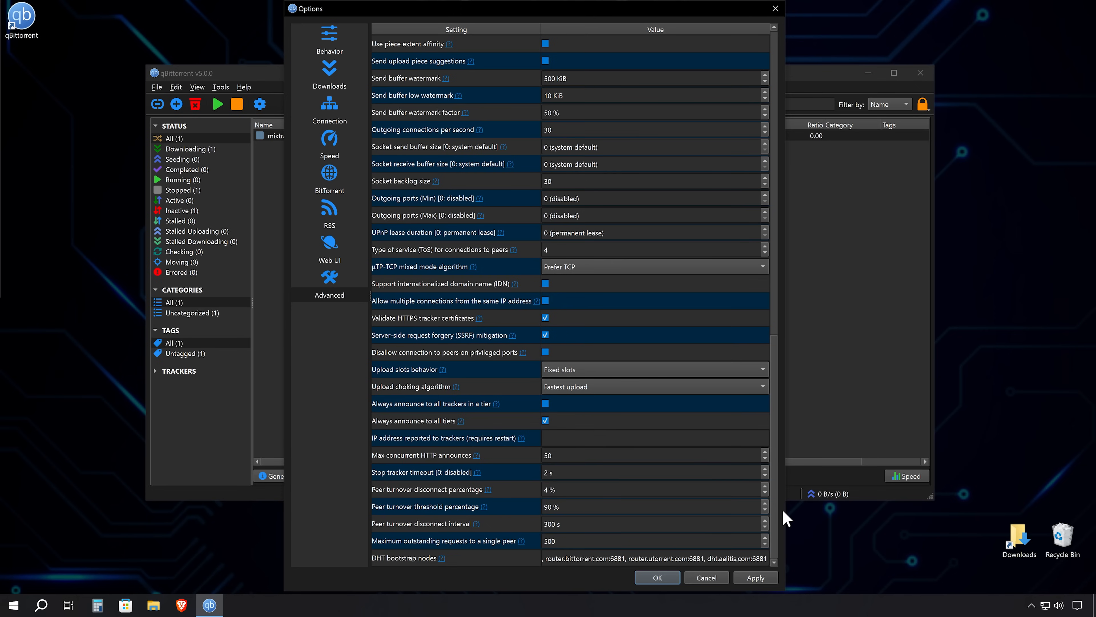
{"action": "mouse_move", "coordinate": [755, 587]}
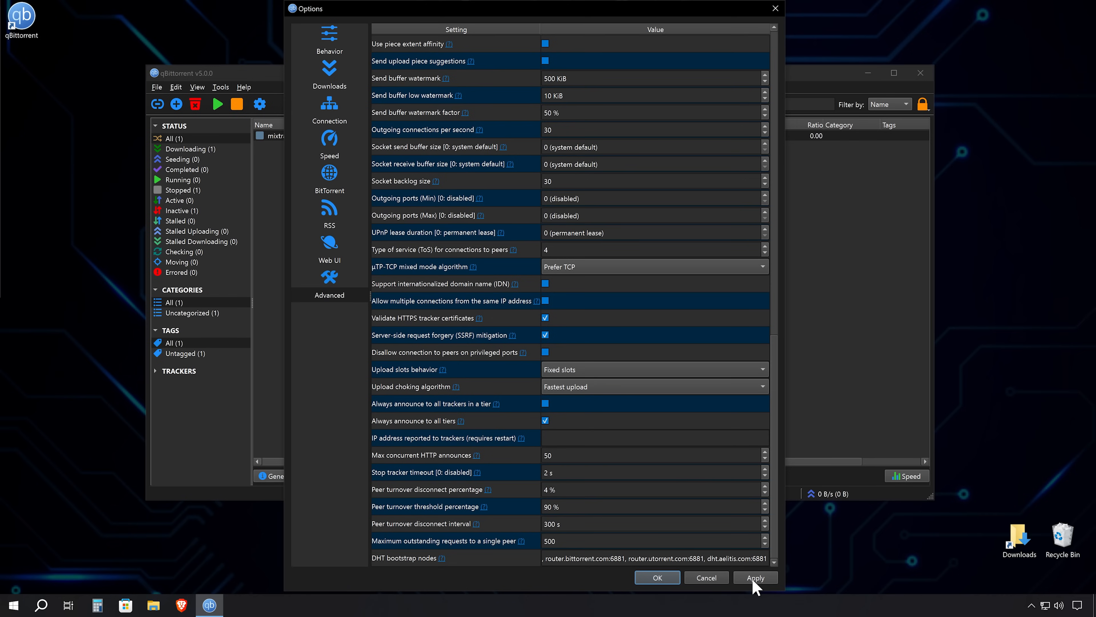
Apply all changed options and close the dialog, returning to the torrent list.
{"action": "left_click", "coordinate": [755, 576]}
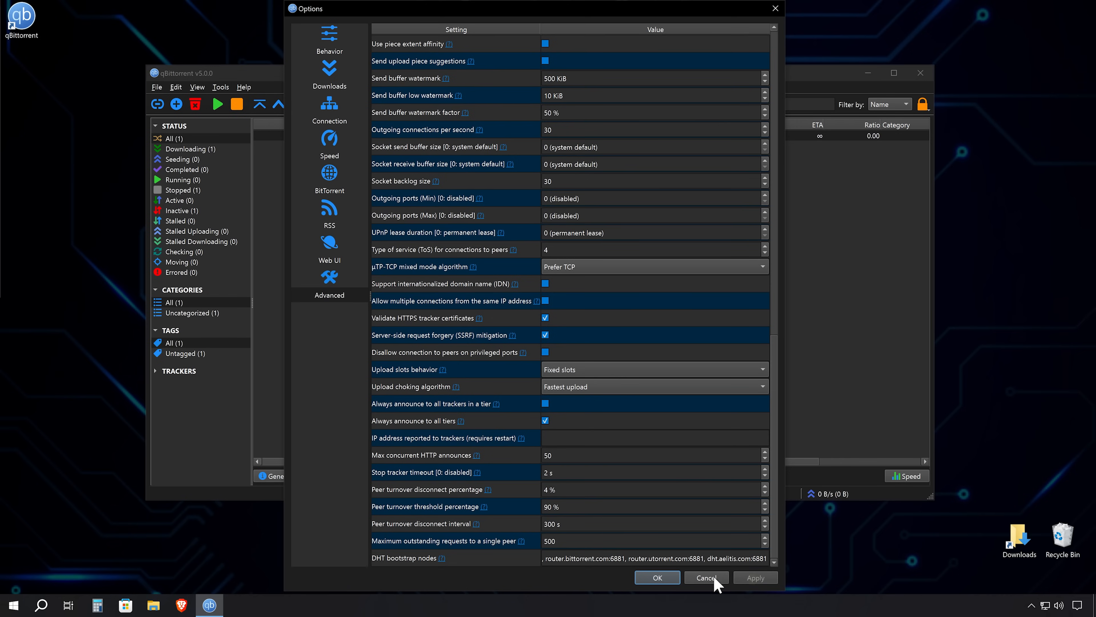
{"action": "left_click", "coordinate": [706, 577]}
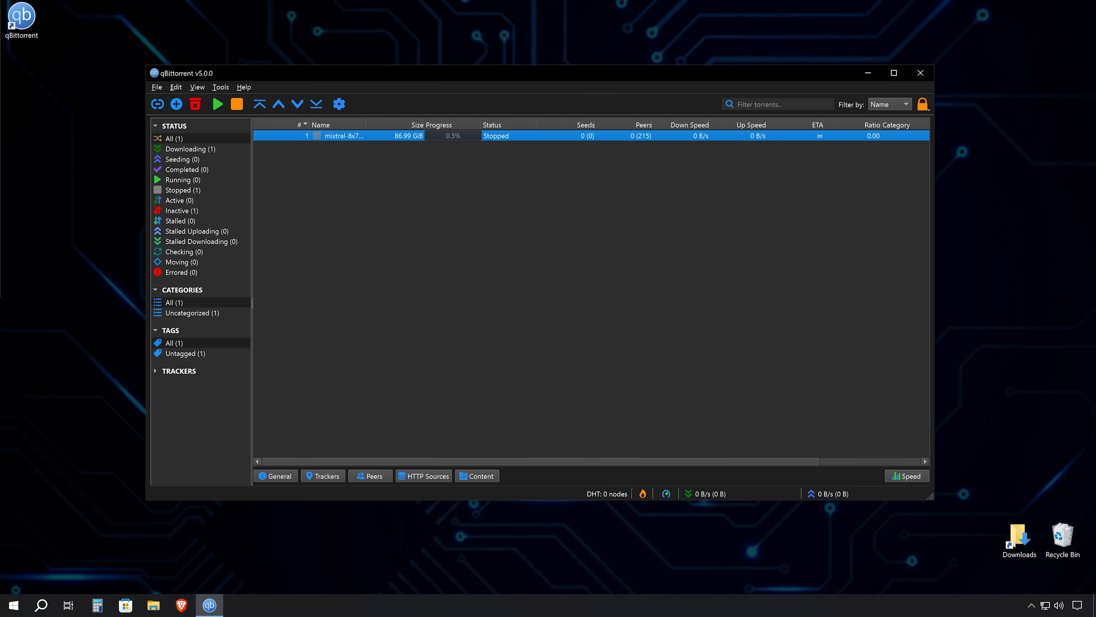